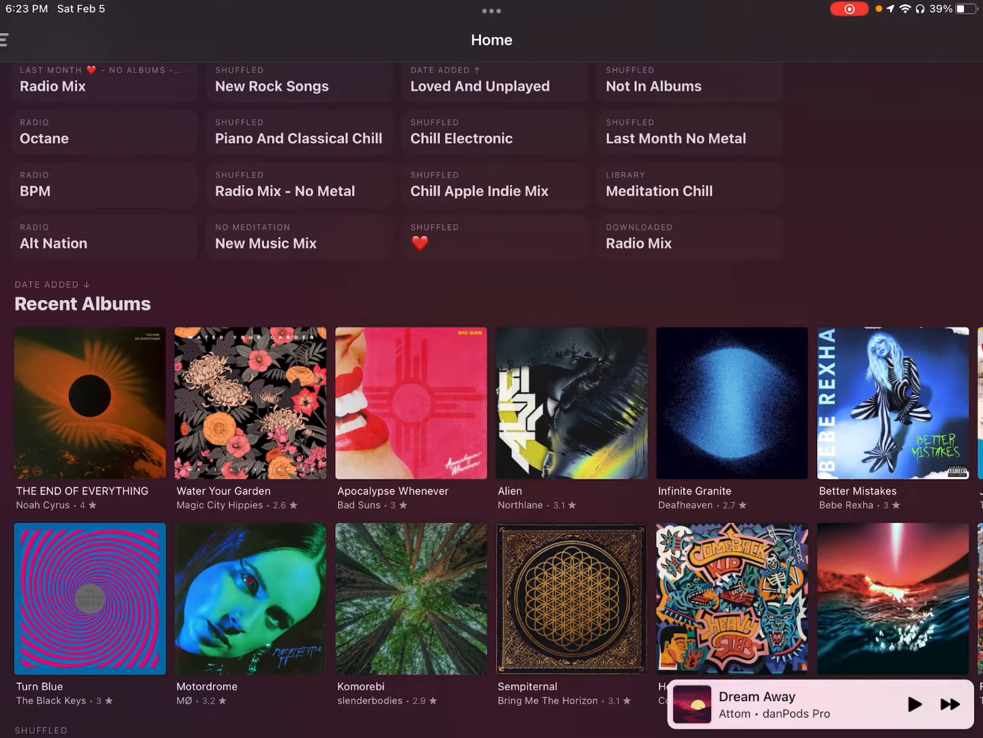
Browse Apple Music's Listen Now page and the sidebar's full list of playlists and folders.
{"action": "left_click", "coordinate": [779, 705]}
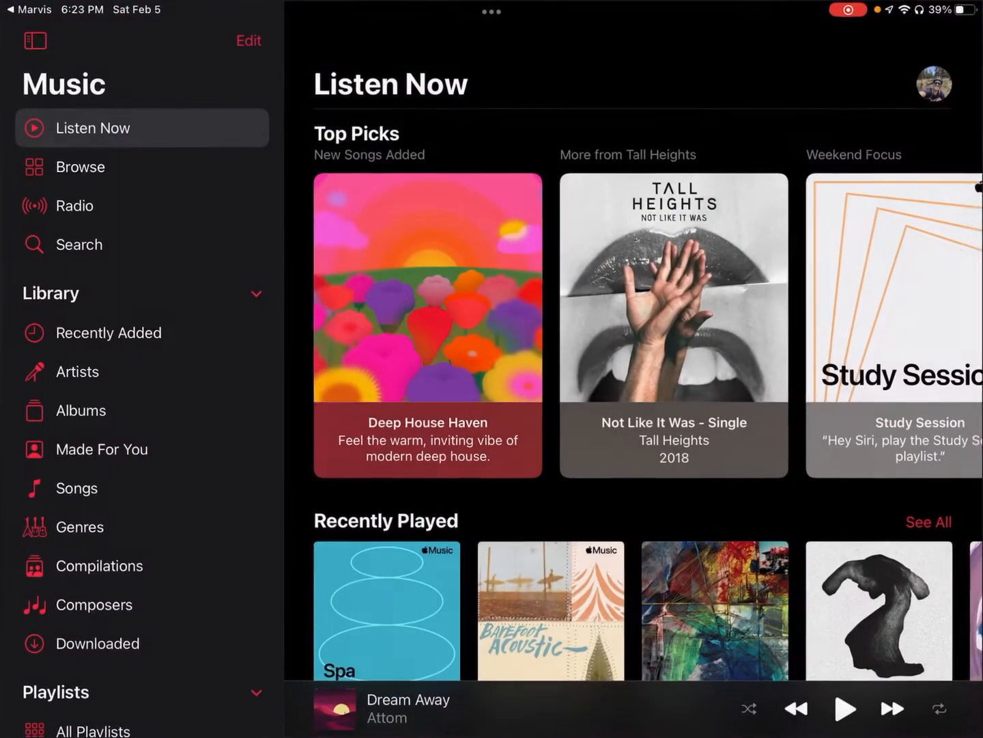
{"action": "scroll", "scroll_direction": "down", "scroll_amount": 3}
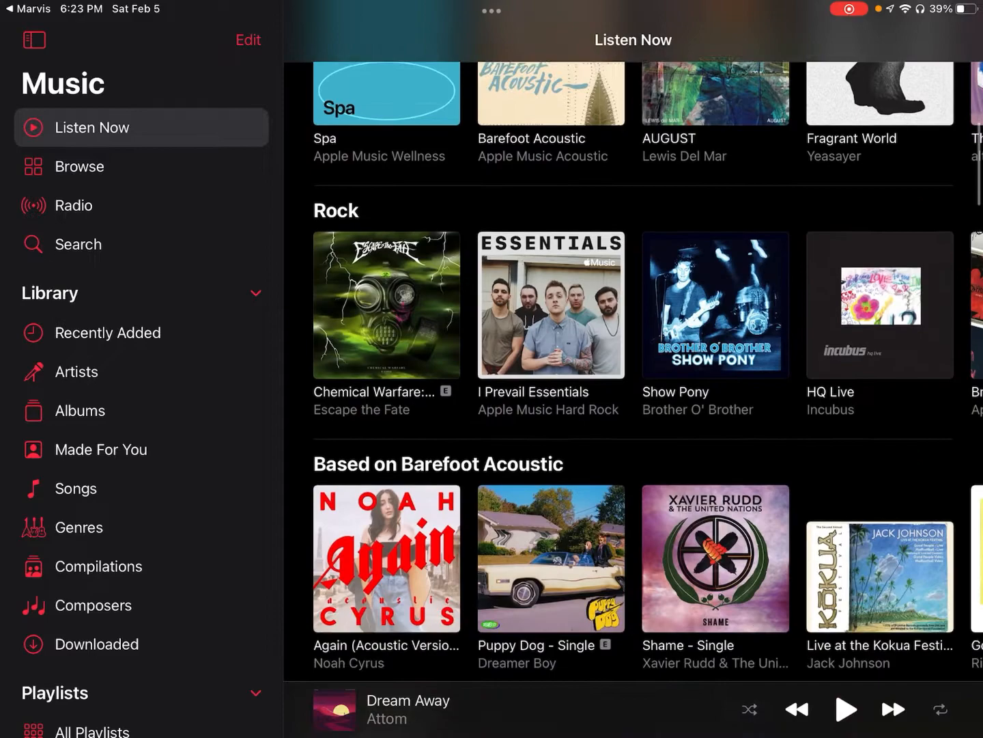
{"action": "scroll", "scroll_direction": "down", "scroll_amount": 3}
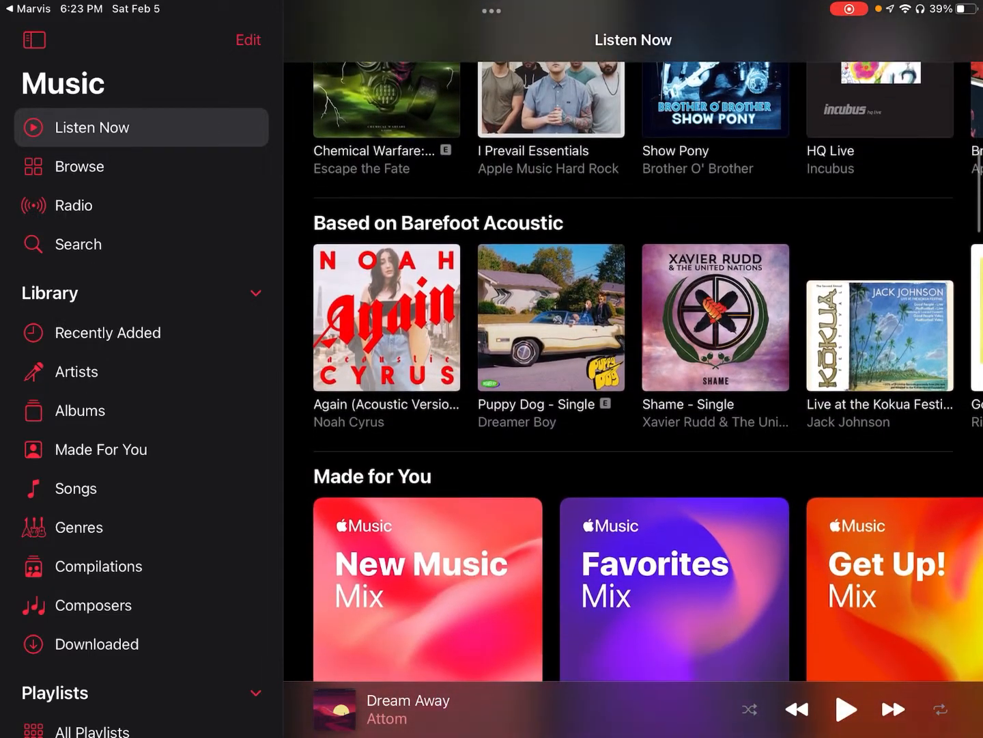
{"action": "scroll", "scroll_direction": "down", "scroll_amount": 3}
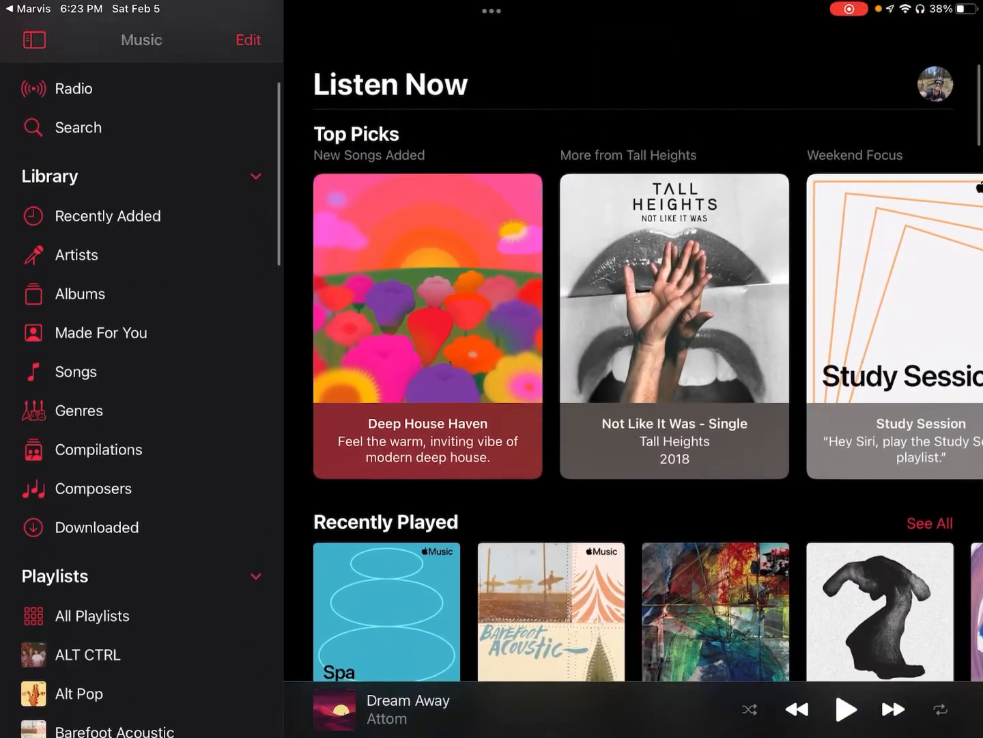
{"action": "scroll", "scroll_direction": "down", "scroll_amount": 3}
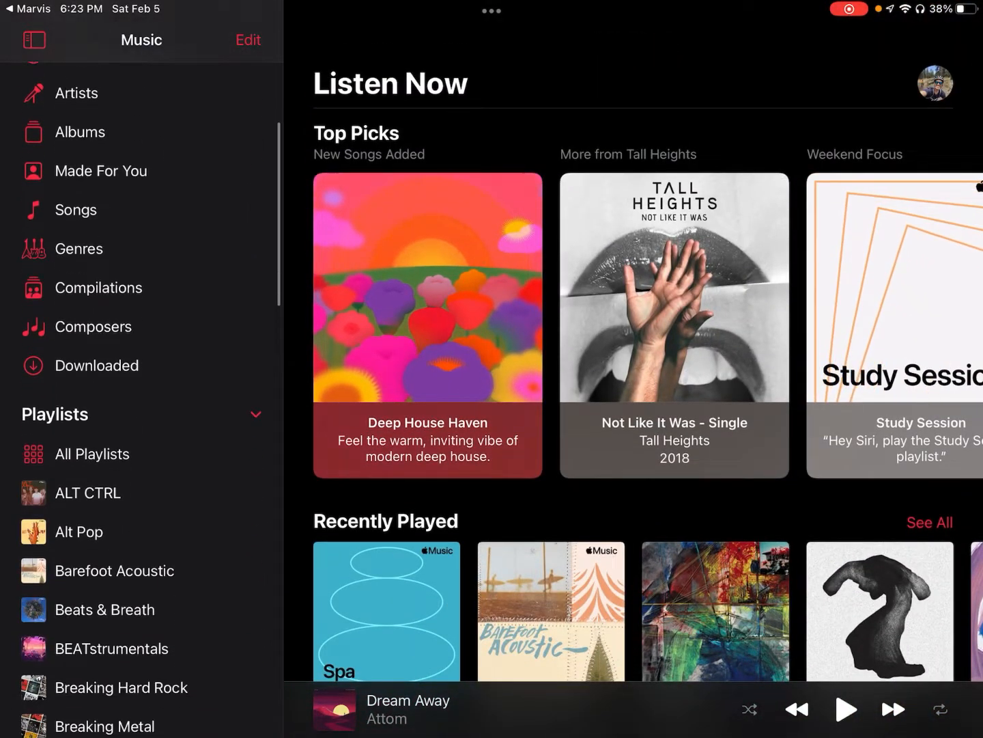
{"action": "scroll", "scroll_direction": "down", "scroll_amount": 3}
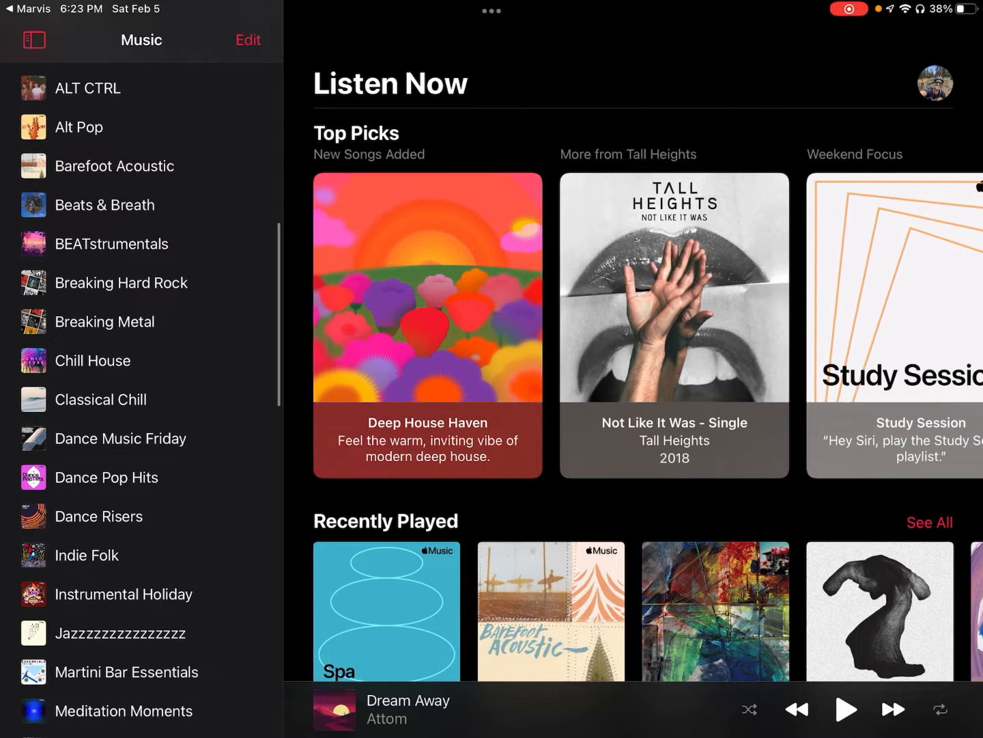
{"action": "scroll", "scroll_direction": "down", "scroll_amount": 3}
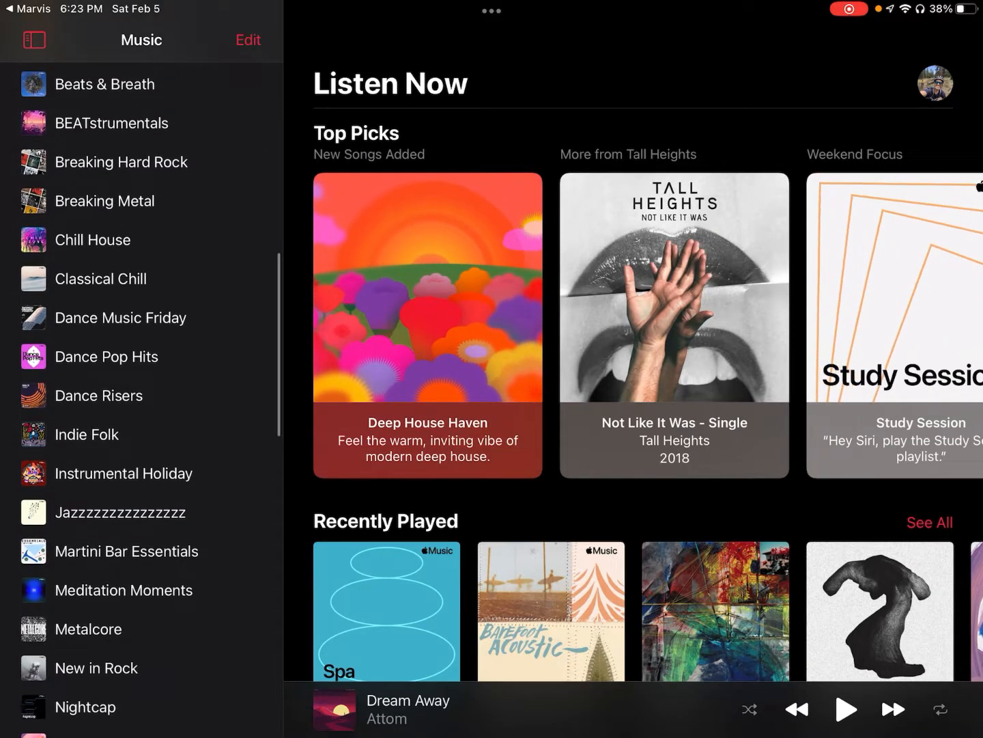
{"action": "scroll", "scroll_direction": "down", "scroll_amount": 3}
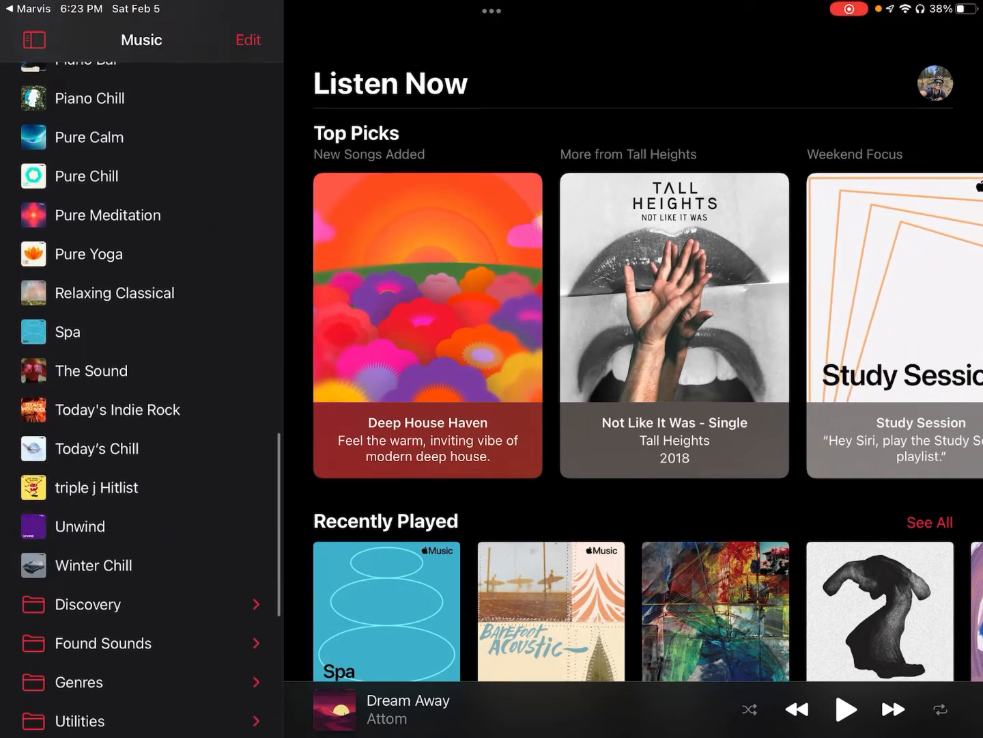
{"action": "scroll", "scroll_direction": "down", "scroll_amount": 3}
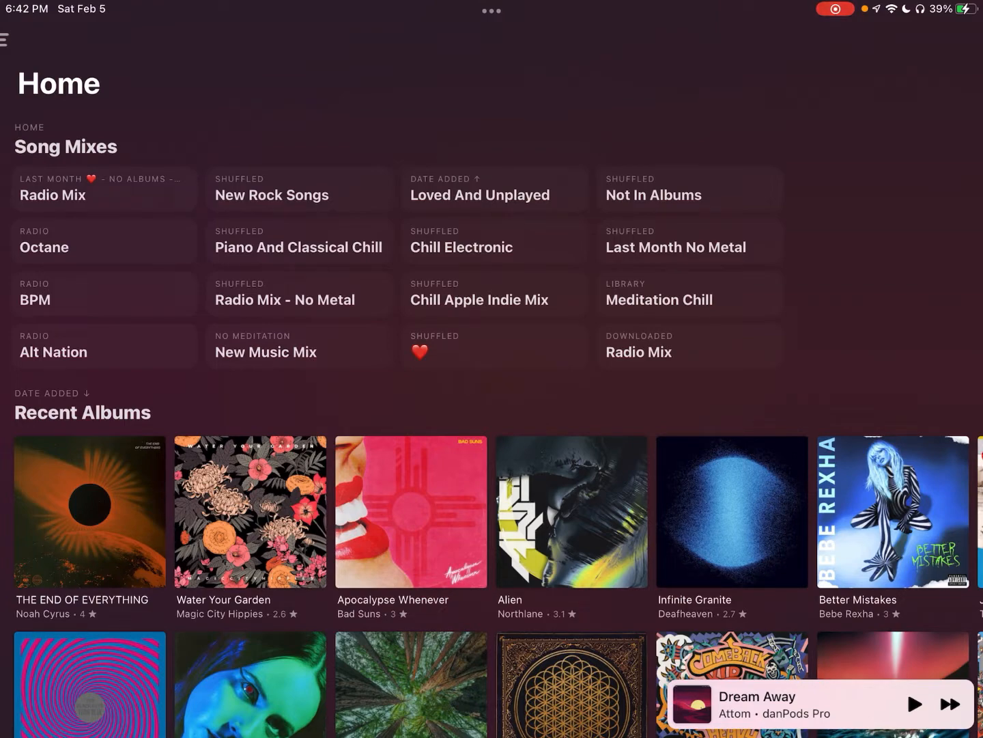
View the full Song Mixes page, scrolling through Radio Mix, Octane, BPM and New Music Mix.
{"action": "left_click", "coordinate": [66, 146]}
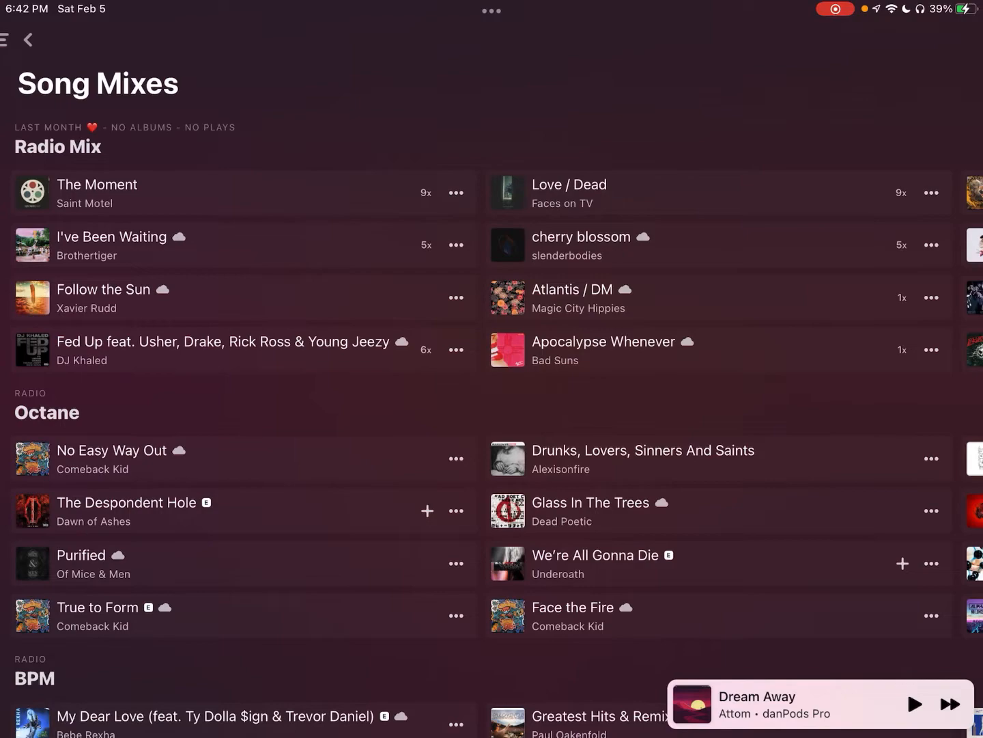
{"action": "scroll", "scroll_direction": "down", "scroll_amount": 3}
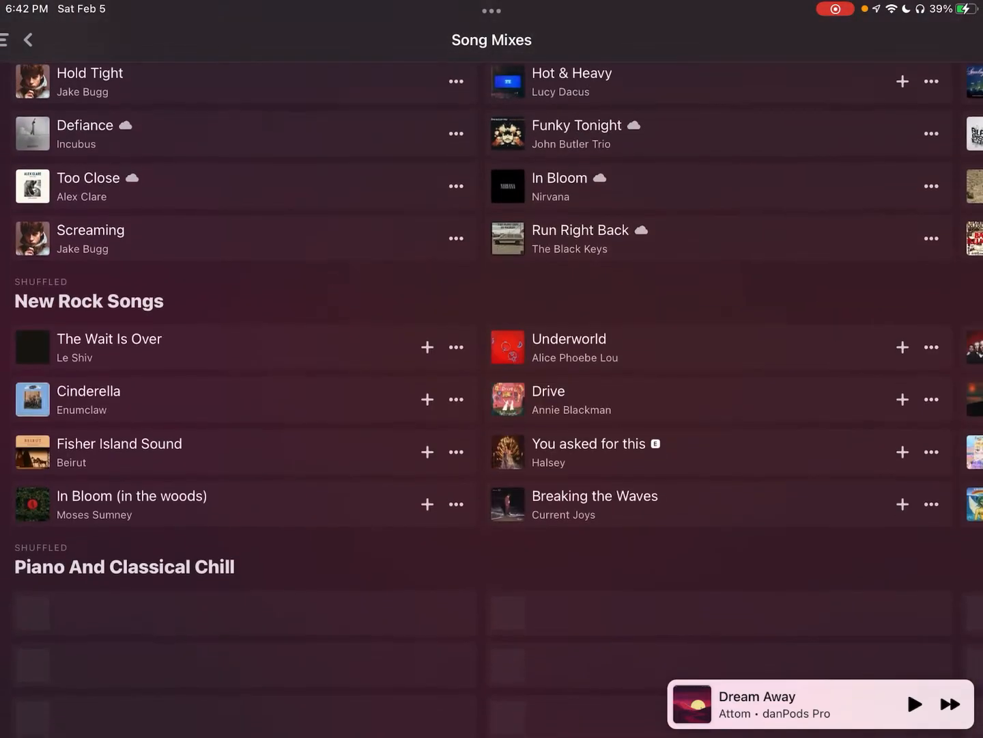
{"action": "scroll", "scroll_direction": "down", "scroll_amount": 3}
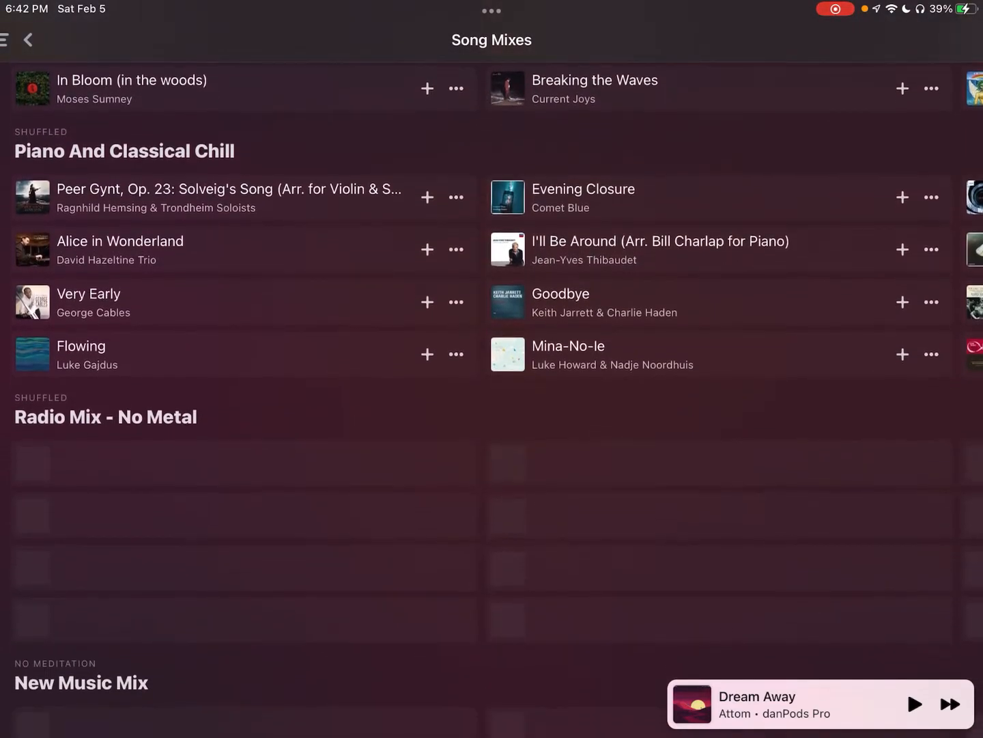
{"action": "scroll", "scroll_direction": "down", "scroll_amount": 3}
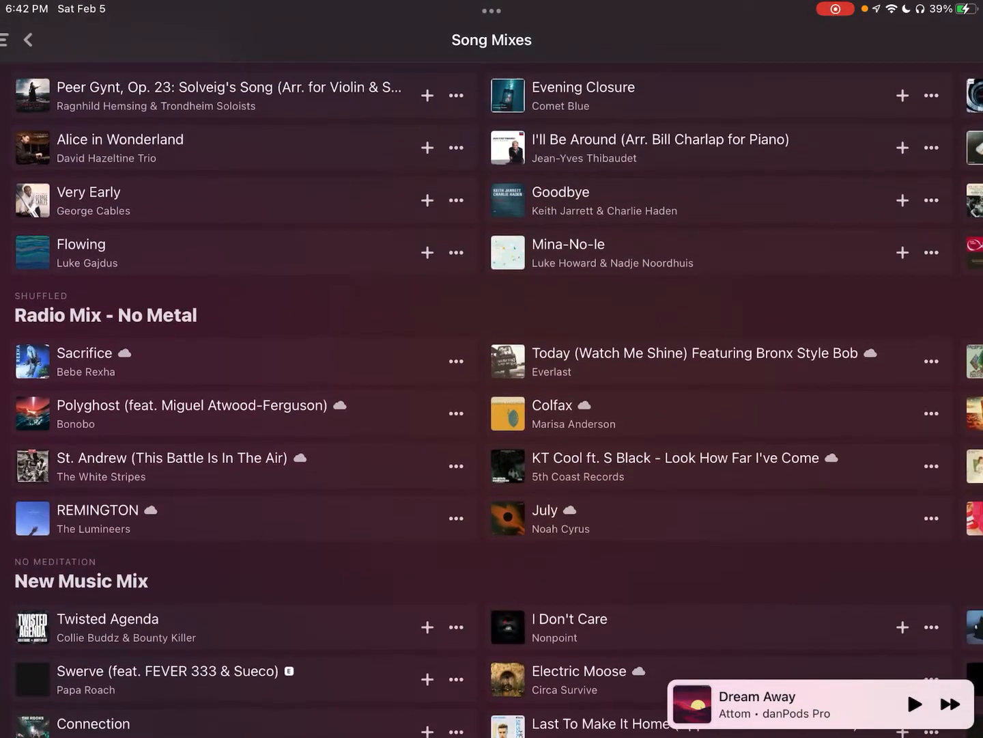
{"action": "scroll", "scroll_direction": "down", "scroll_amount": 3}
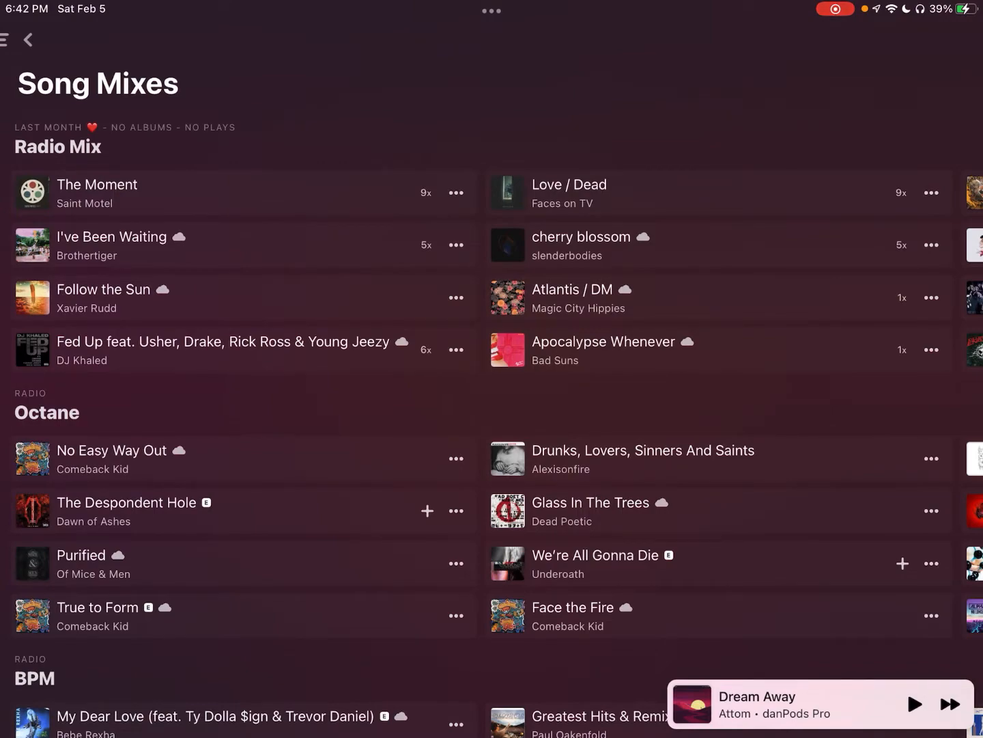
Return Home and browse down past Recent and Random Albums to Main Playlists and Workout.
{"action": "left_click", "coordinate": [28, 40]}
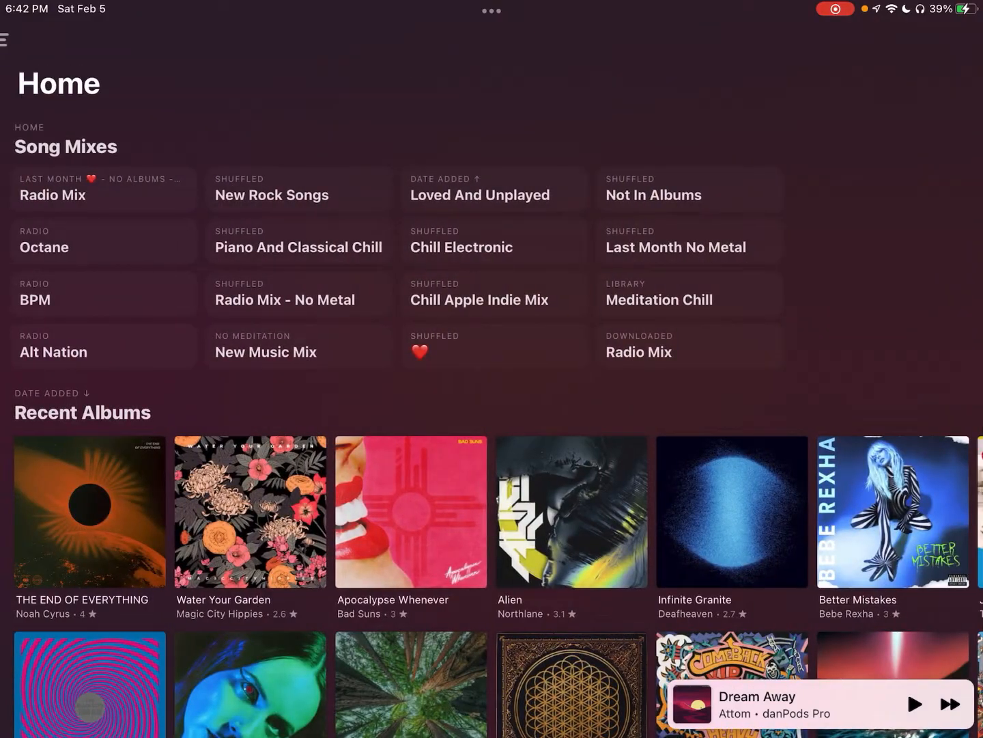
{"action": "scroll", "scroll_direction": "down", "scroll_amount": 3}
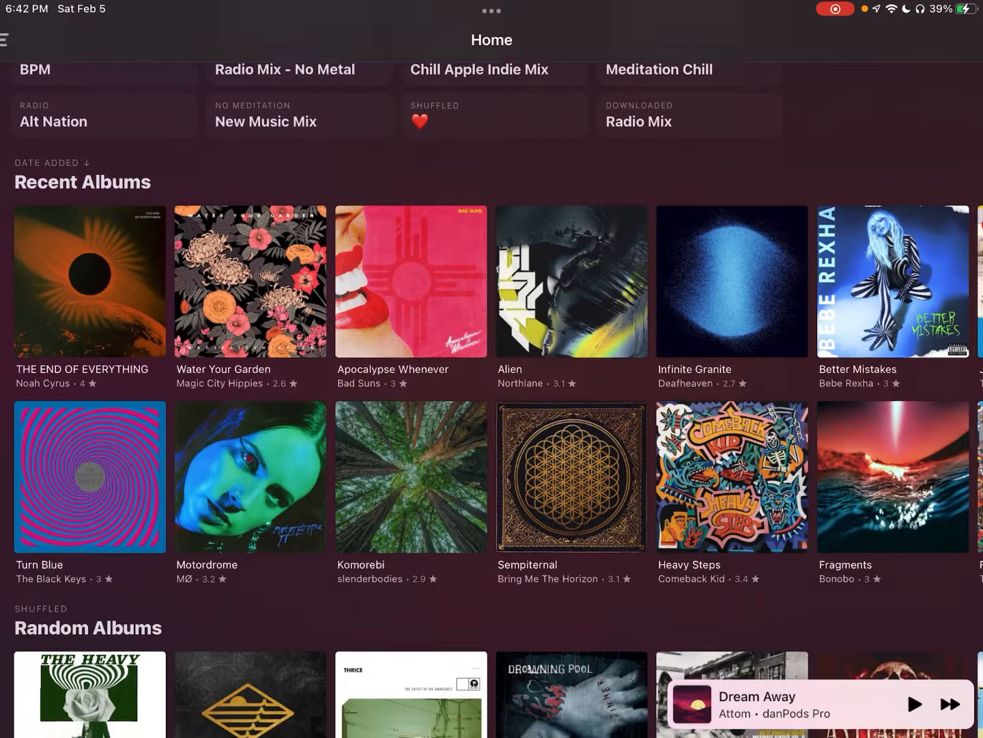
{"action": "scroll", "scroll_direction": "down", "scroll_amount": 3}
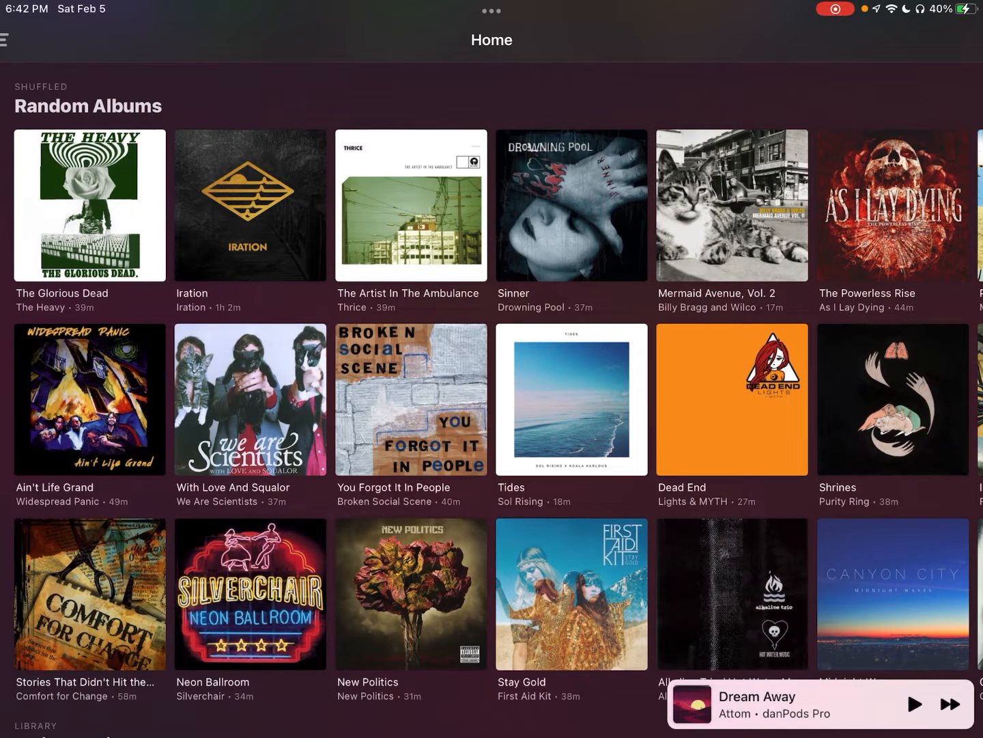
{"action": "scroll", "scroll_direction": "right", "scroll_amount": 3}
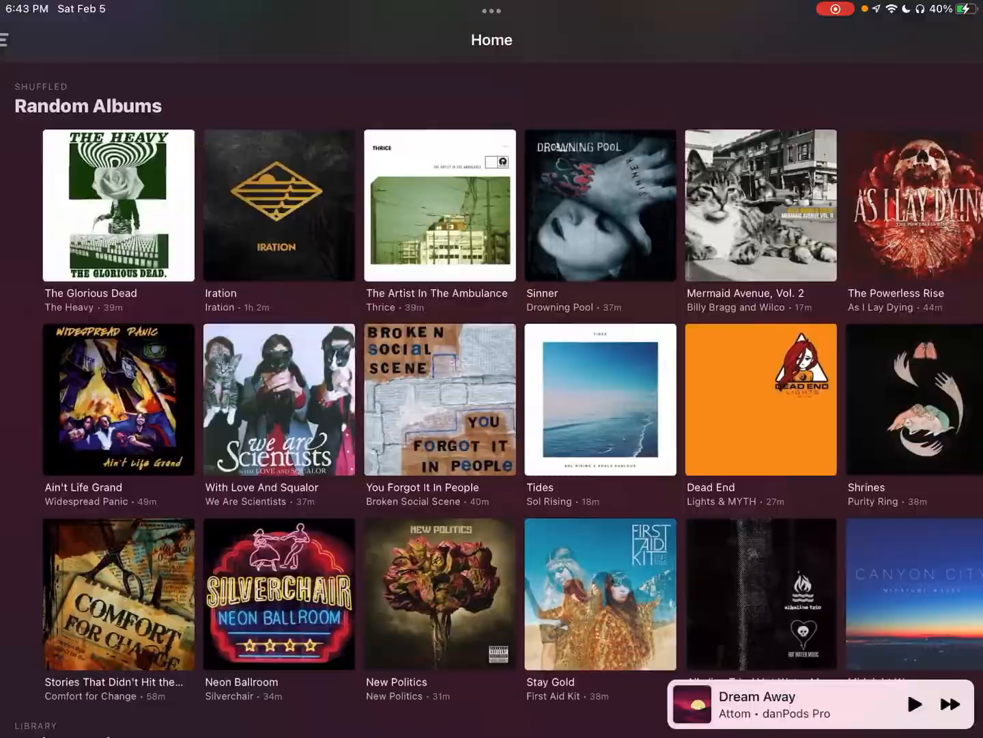
{"action": "scroll", "scroll_direction": "down", "scroll_amount": 3}
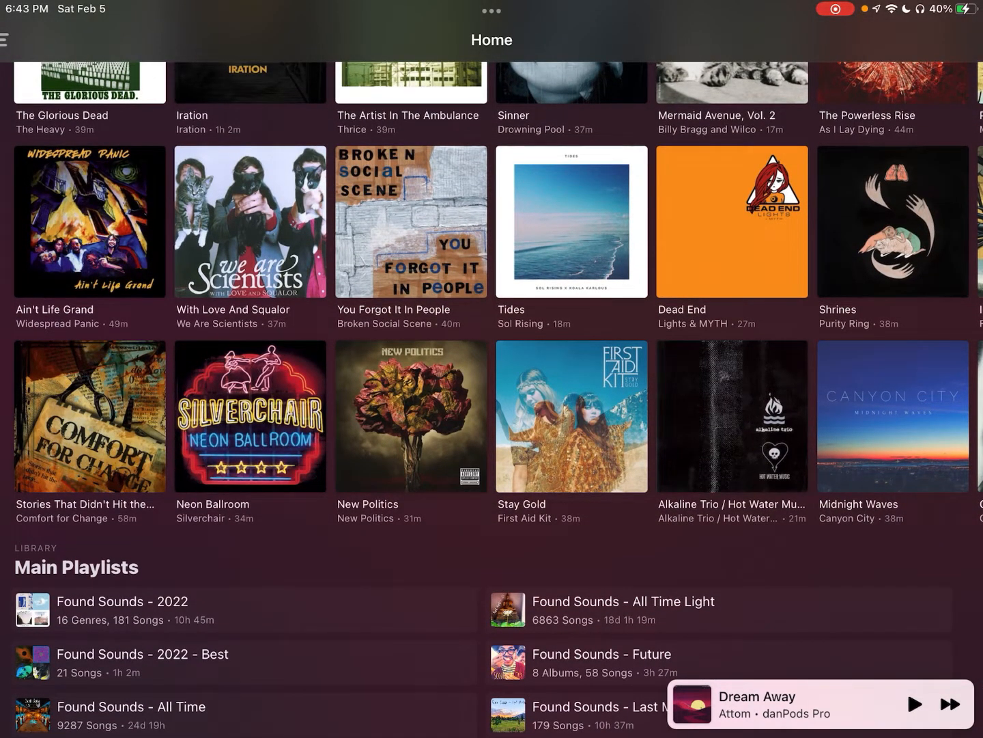
{"action": "scroll", "scroll_direction": "down", "scroll_amount": 3}
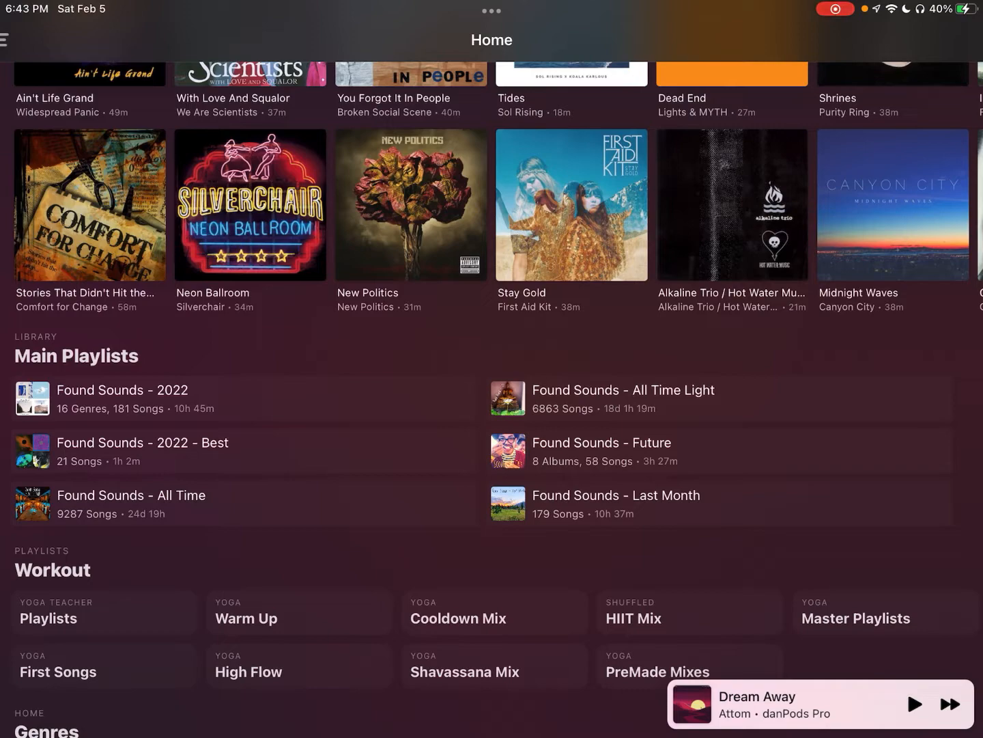
{"action": "scroll", "scroll_direction": "down", "scroll_amount": 3}
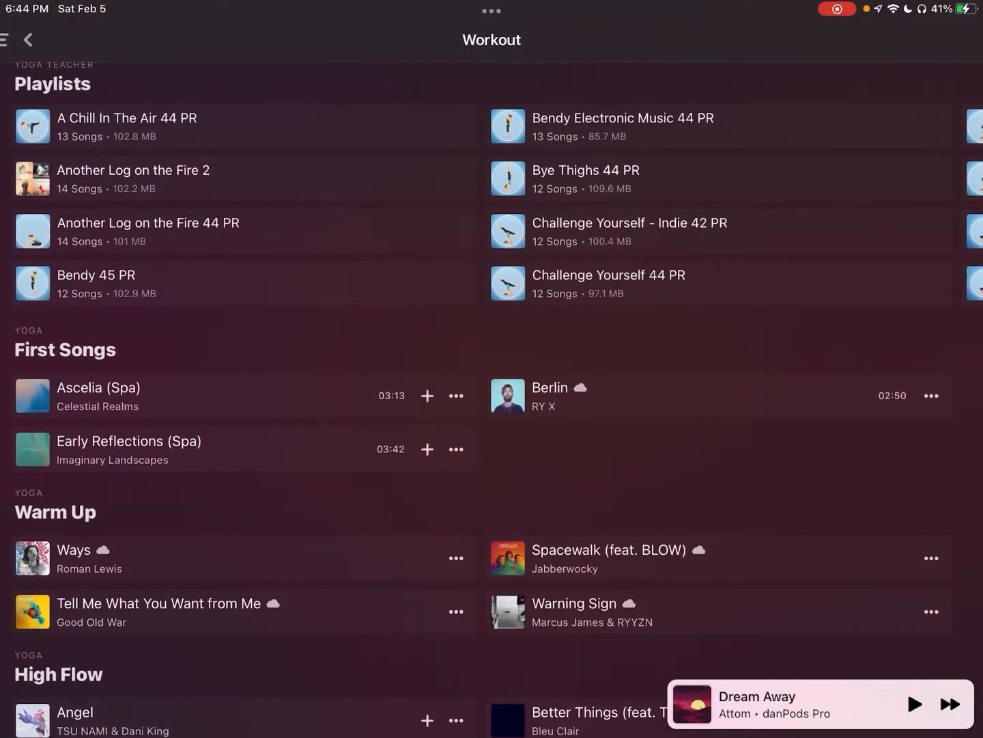
Scroll the Workout page through Shavassana and HIIT Mix to PreMade Mixes and Master Playlists.
{"action": "scroll", "scroll_direction": "down", "scroll_amount": 3}
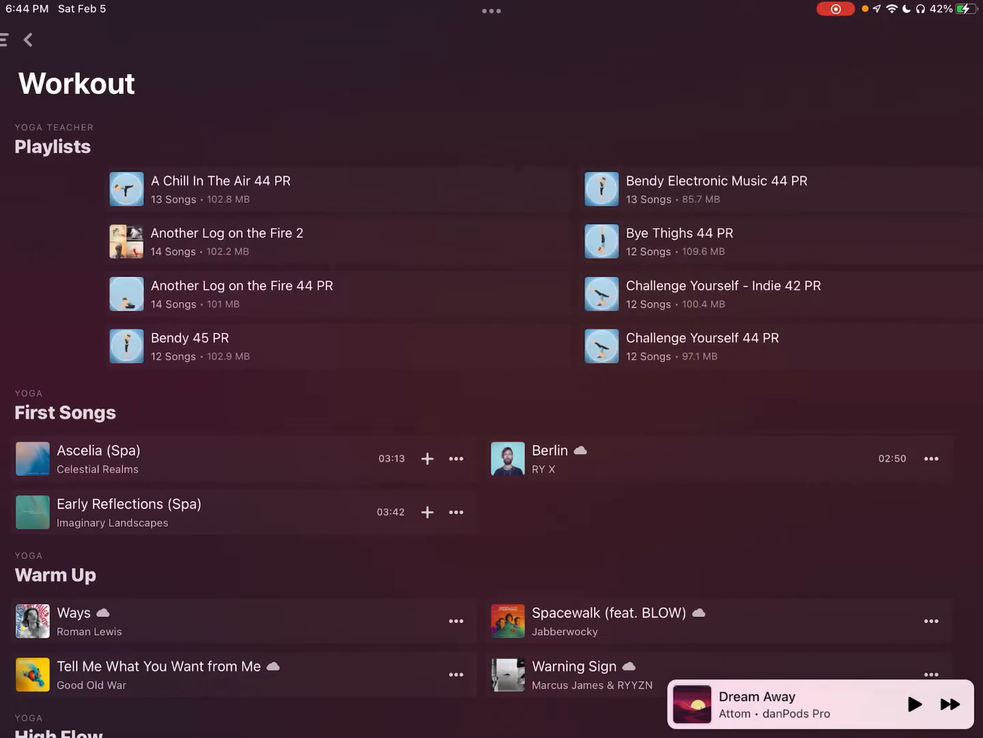
{"action": "scroll", "scroll_direction": "down", "scroll_amount": 3}
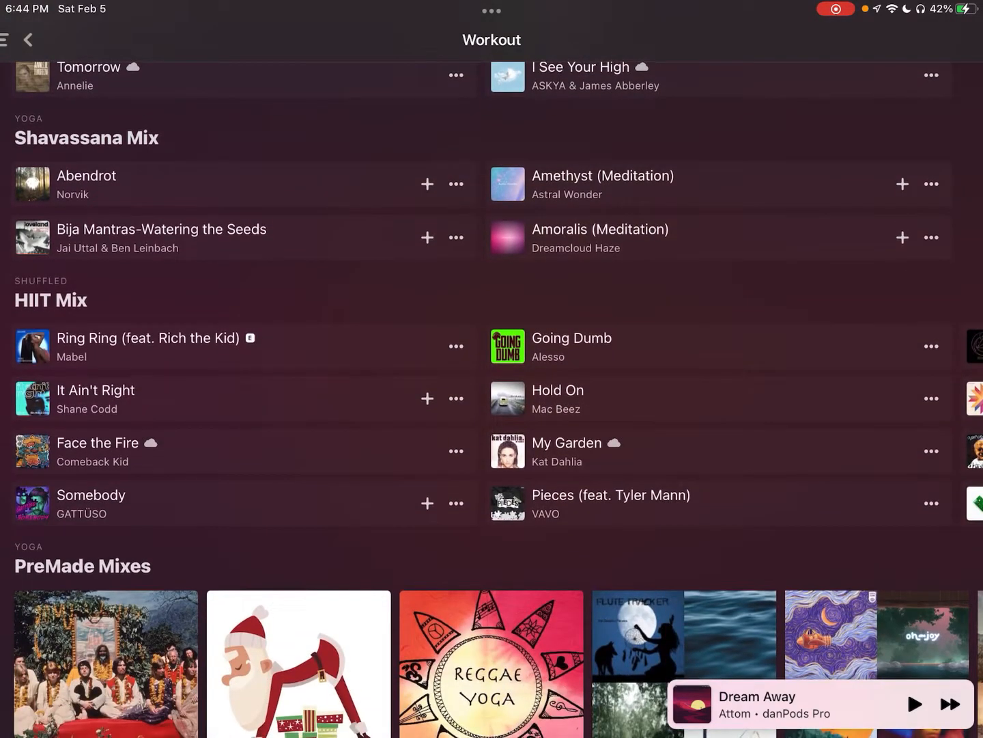
{"action": "scroll", "scroll_direction": "down", "scroll_amount": 3}
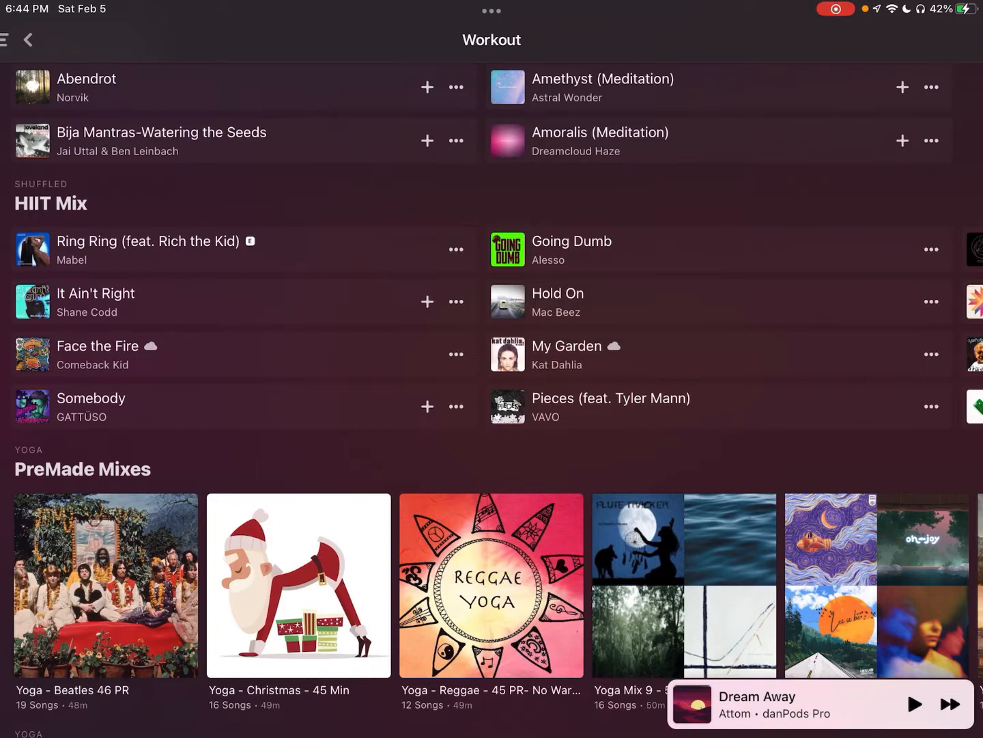
{"action": "scroll", "scroll_direction": "down", "scroll_amount": 3}
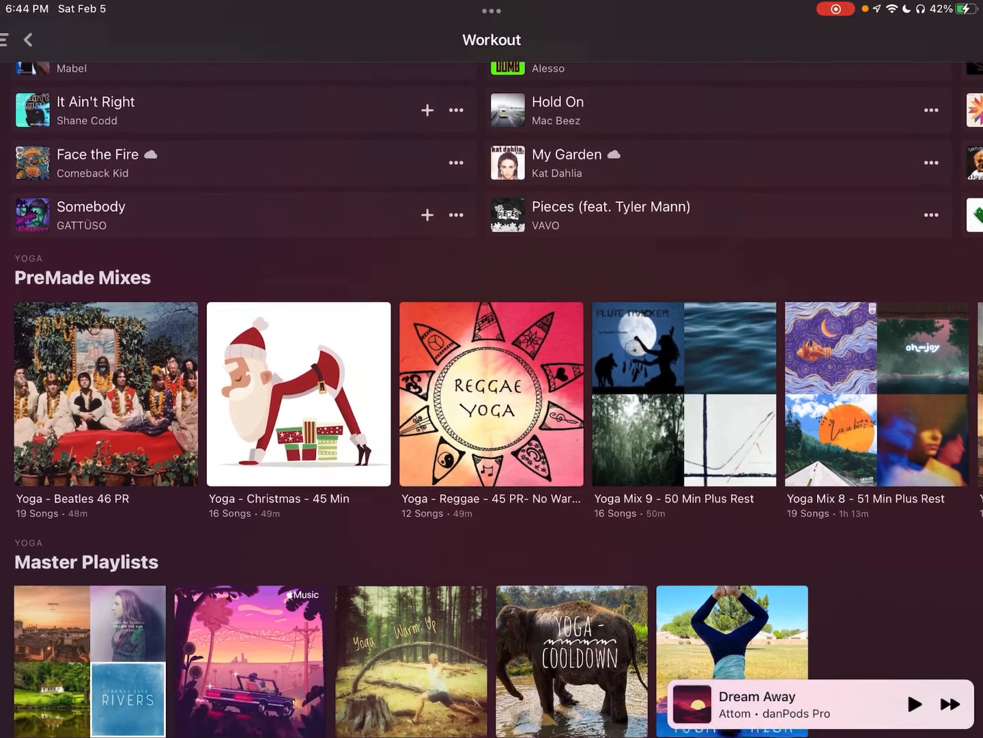
{"action": "scroll", "scroll_direction": "down", "scroll_amount": 3}
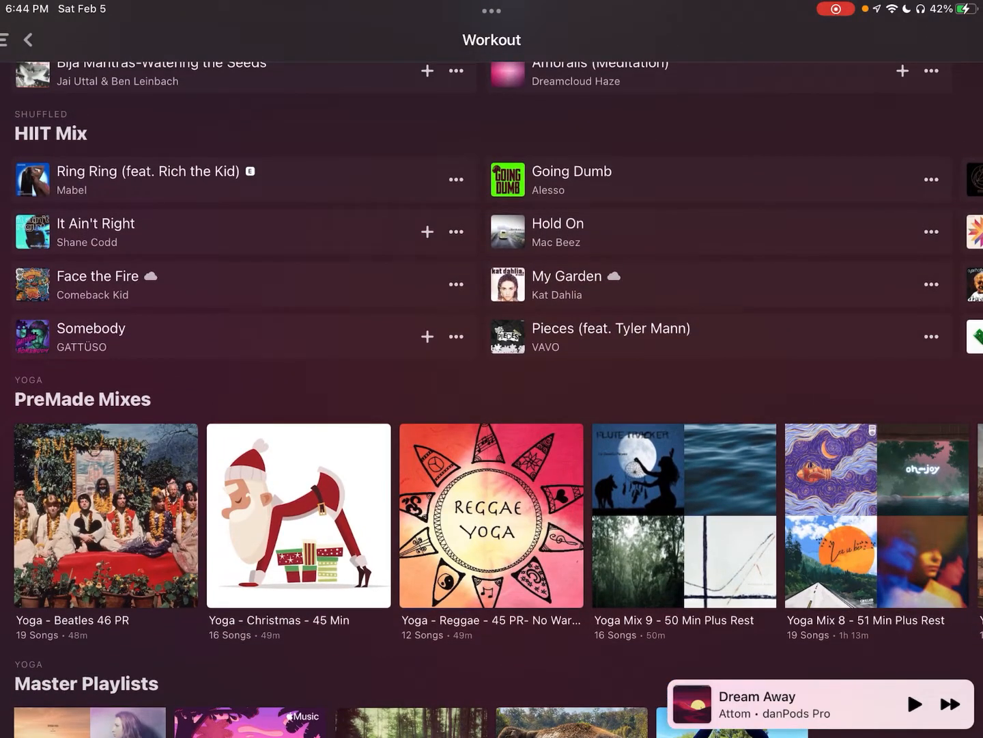
Return Home and browse down to the Genres and Upcoming Concerts sections.
{"action": "left_click", "coordinate": [29, 38]}
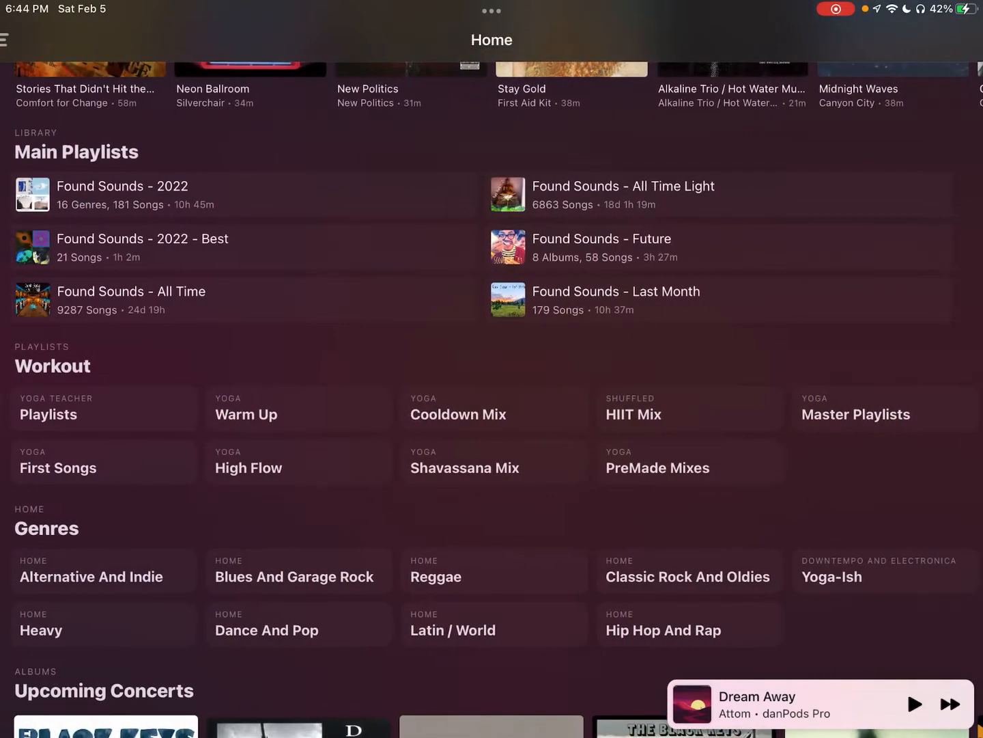
{"action": "scroll", "scroll_direction": "down", "scroll_amount": 3}
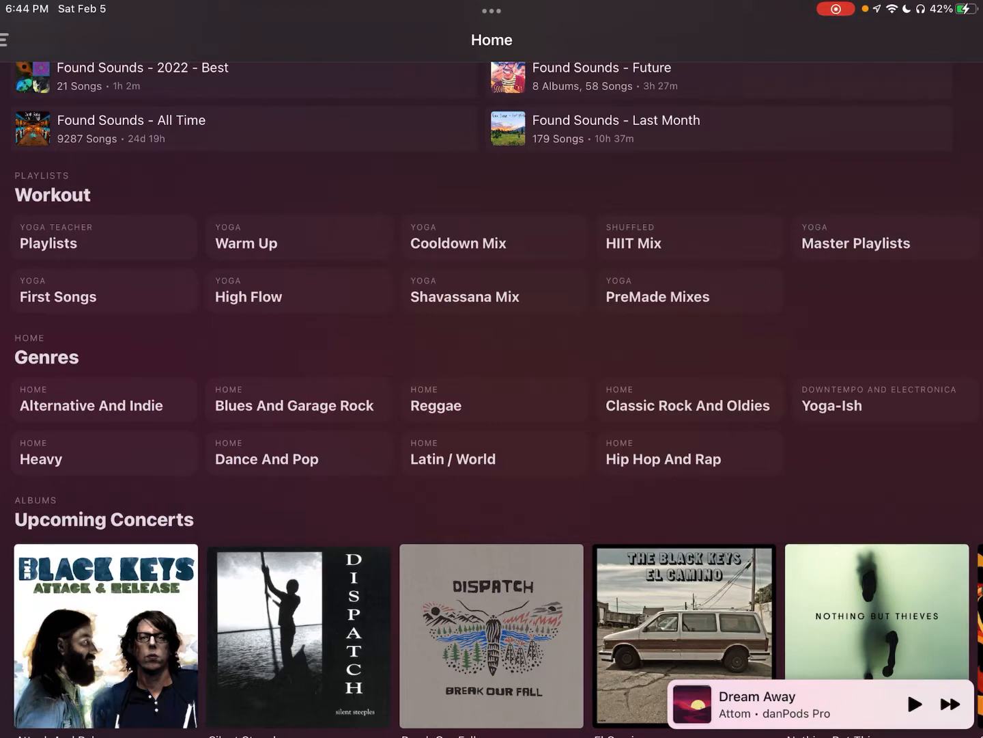
{"action": "scroll", "scroll_direction": "down", "scroll_amount": 3}
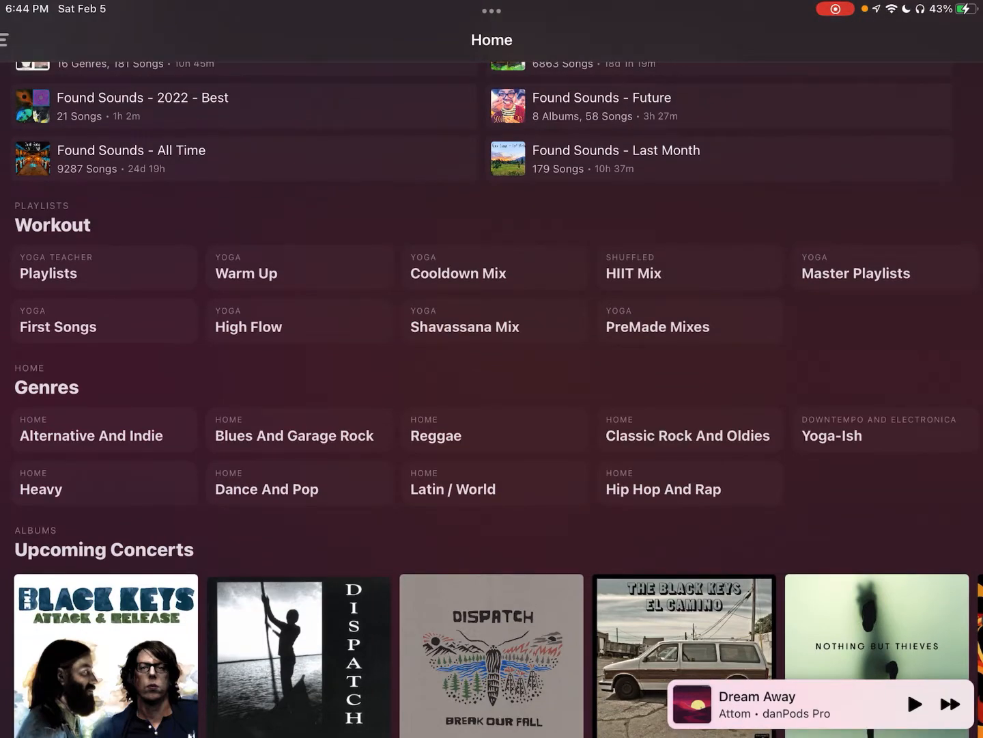
Browse the Alternative And Indie genre page, ending on the Latin / World genre page.
{"action": "left_click", "coordinate": [90, 434]}
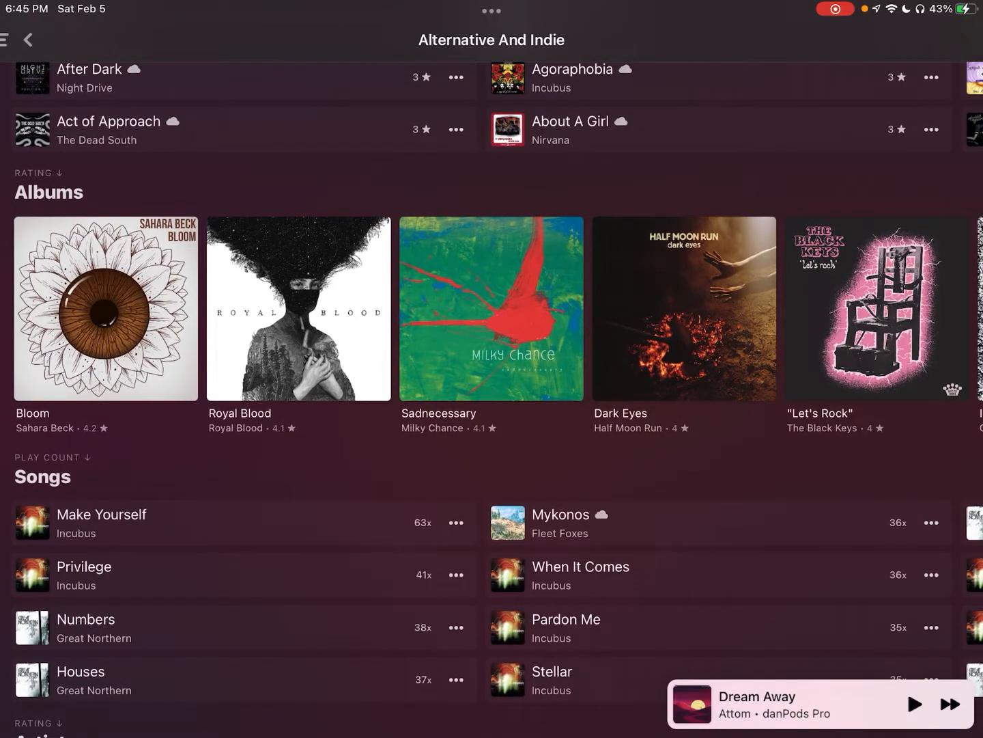
{"action": "scroll", "scroll_direction": "down", "scroll_amount": 3}
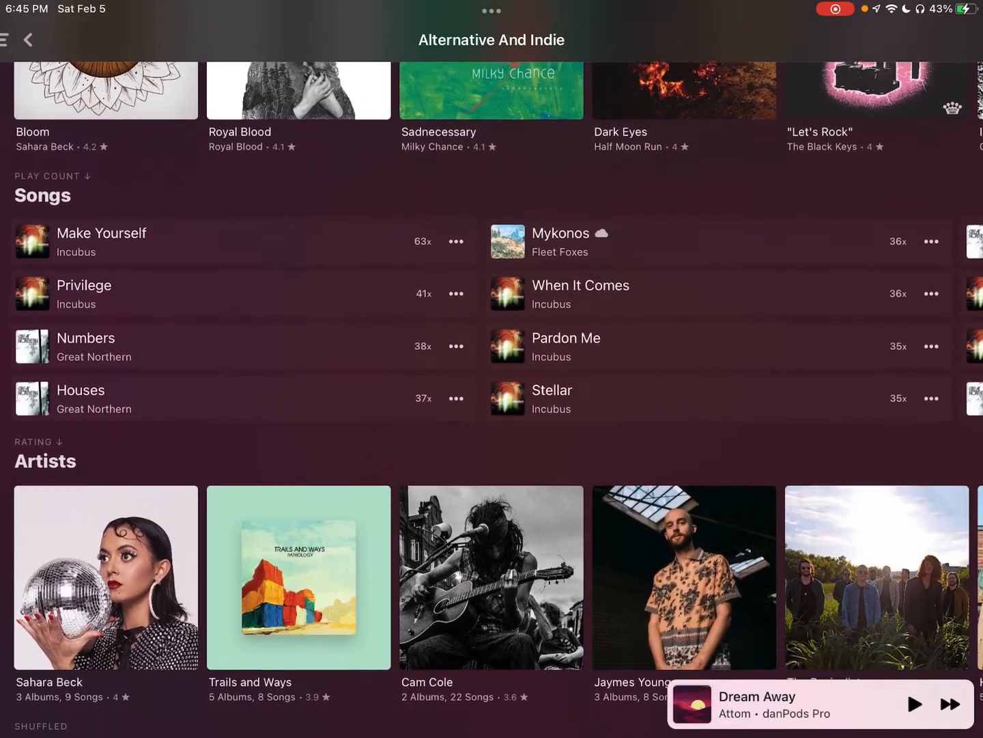
{"action": "scroll", "scroll_direction": "down", "scroll_amount": 3}
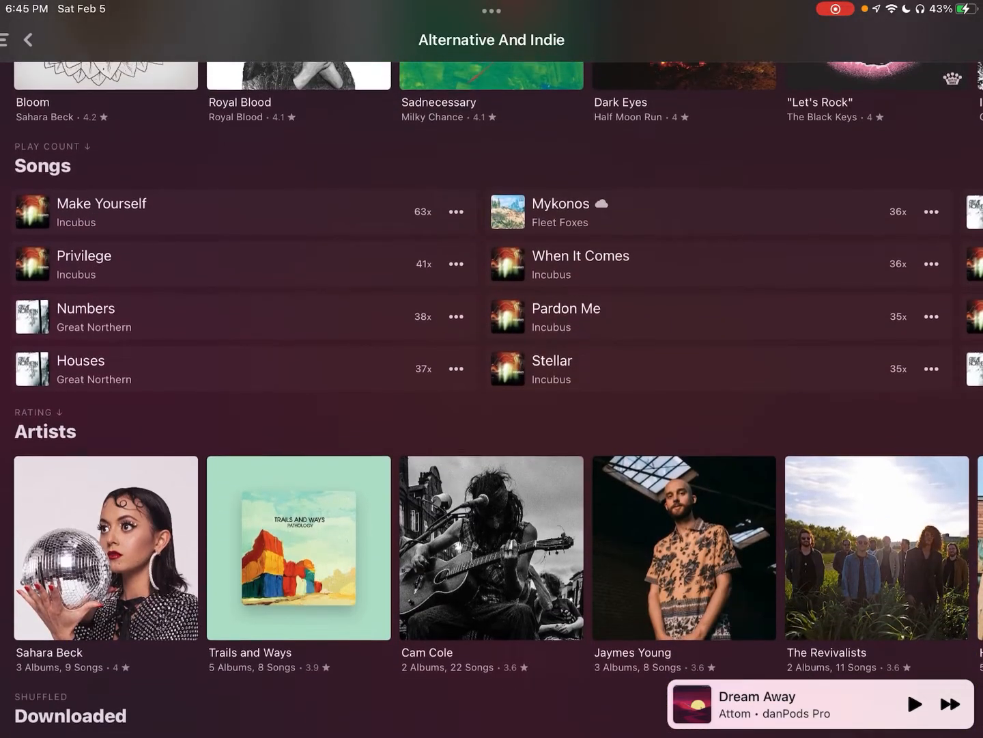
{"action": "scroll", "scroll_direction": "down", "scroll_amount": 3}
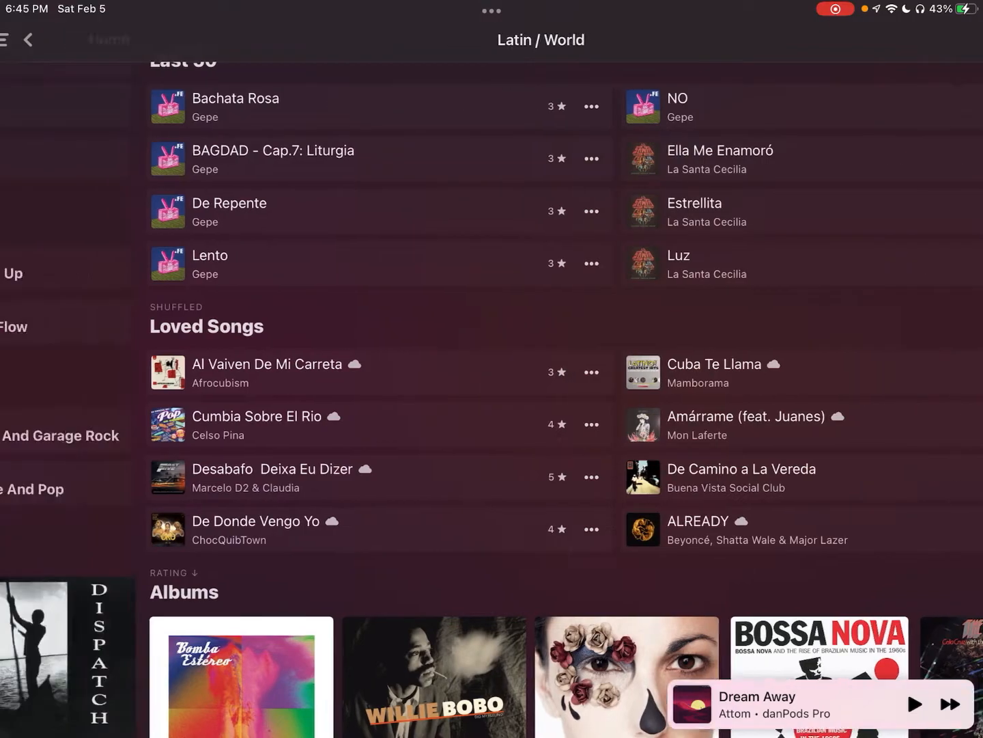
Return Home and browse Top (Downloaded) Albums down to Top Albums Of 2022 and Pre 2010.
{"action": "left_click", "coordinate": [28, 39]}
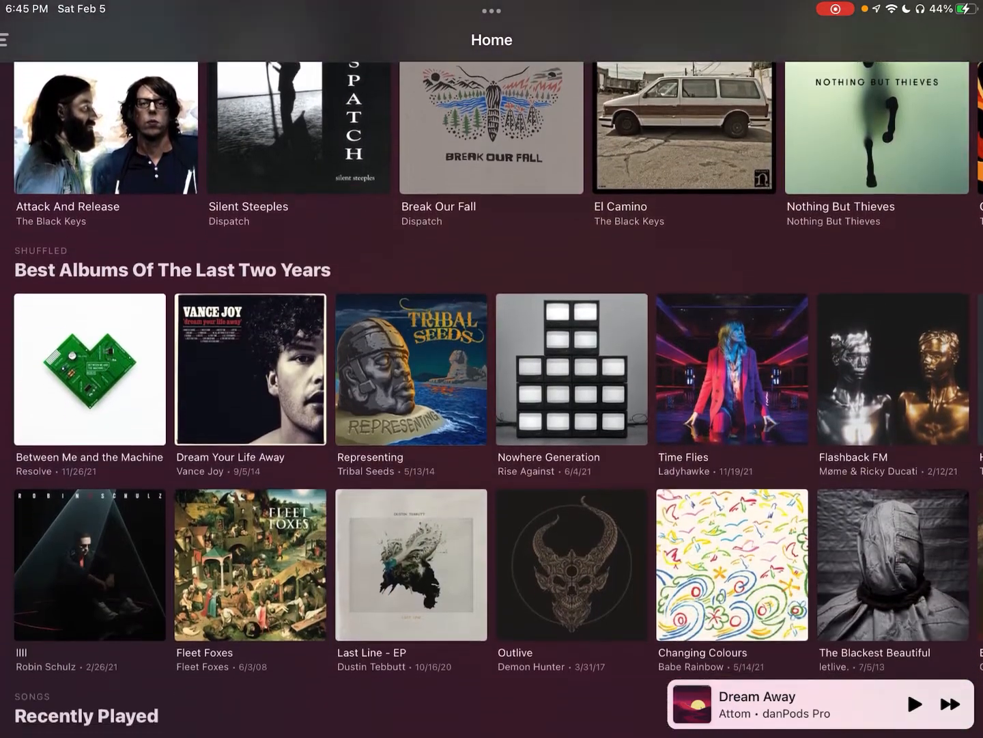
{"action": "scroll", "scroll_direction": "down", "scroll_amount": 3}
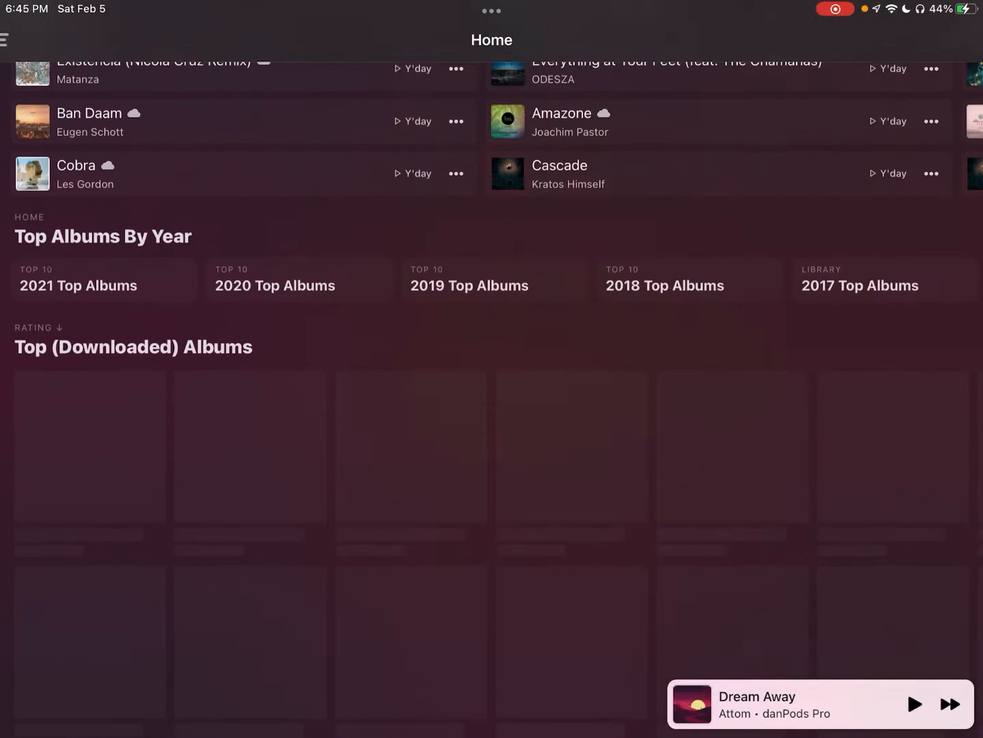
{"action": "scroll", "scroll_direction": "down", "scroll_amount": 3}
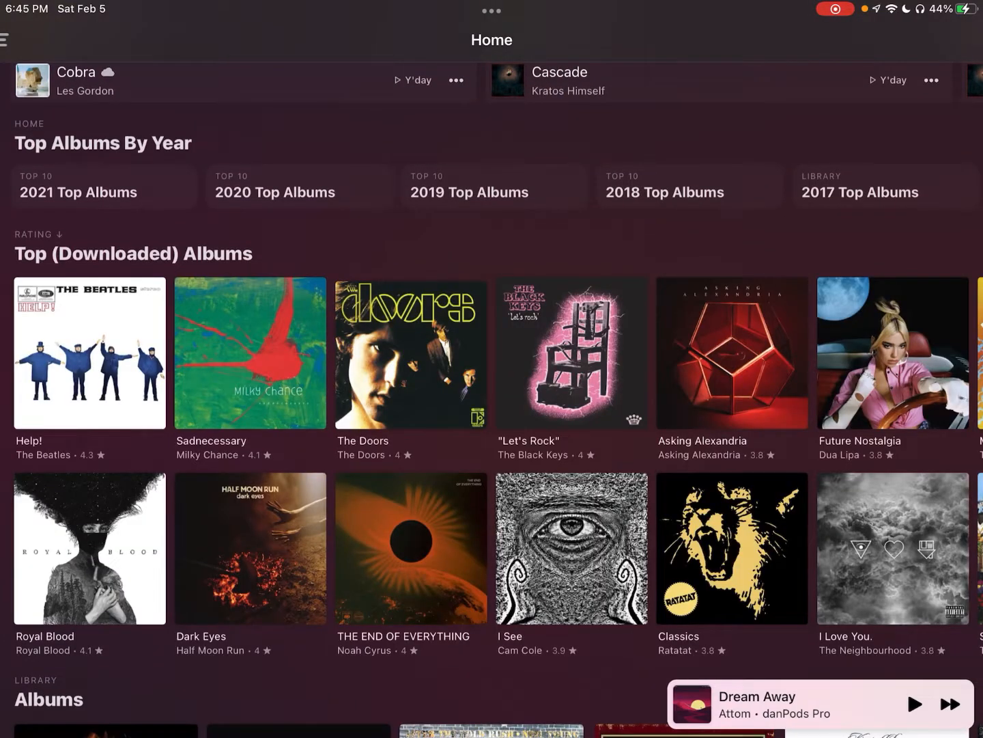
{"action": "scroll", "scroll_direction": "down", "scroll_amount": 3}
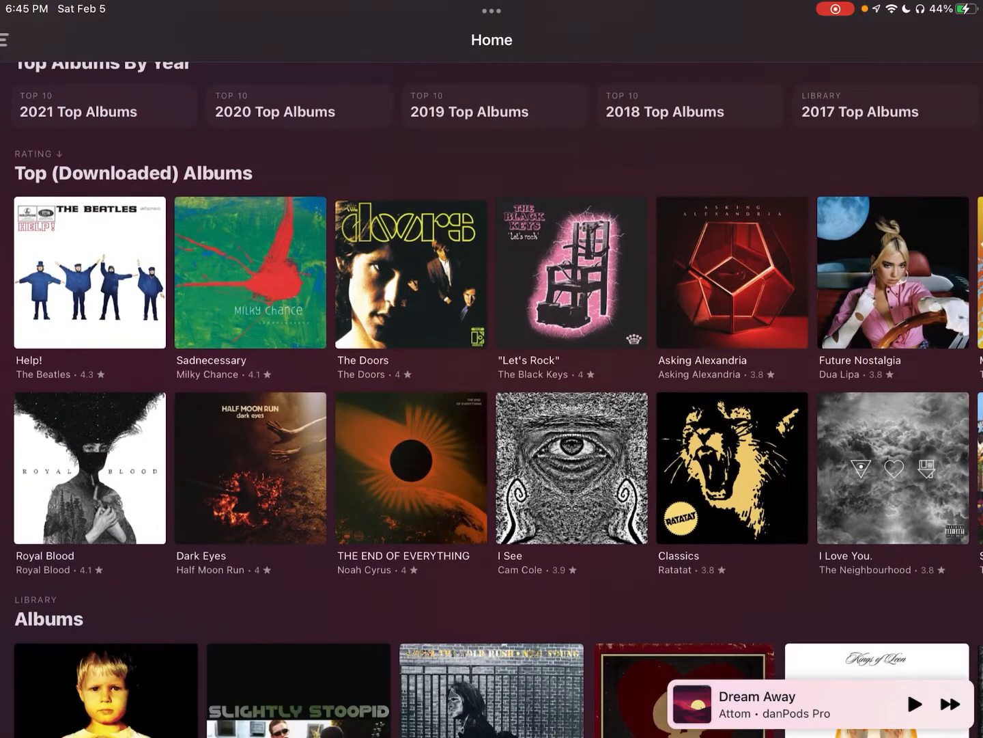
{"action": "scroll", "scroll_direction": "down", "scroll_amount": 3}
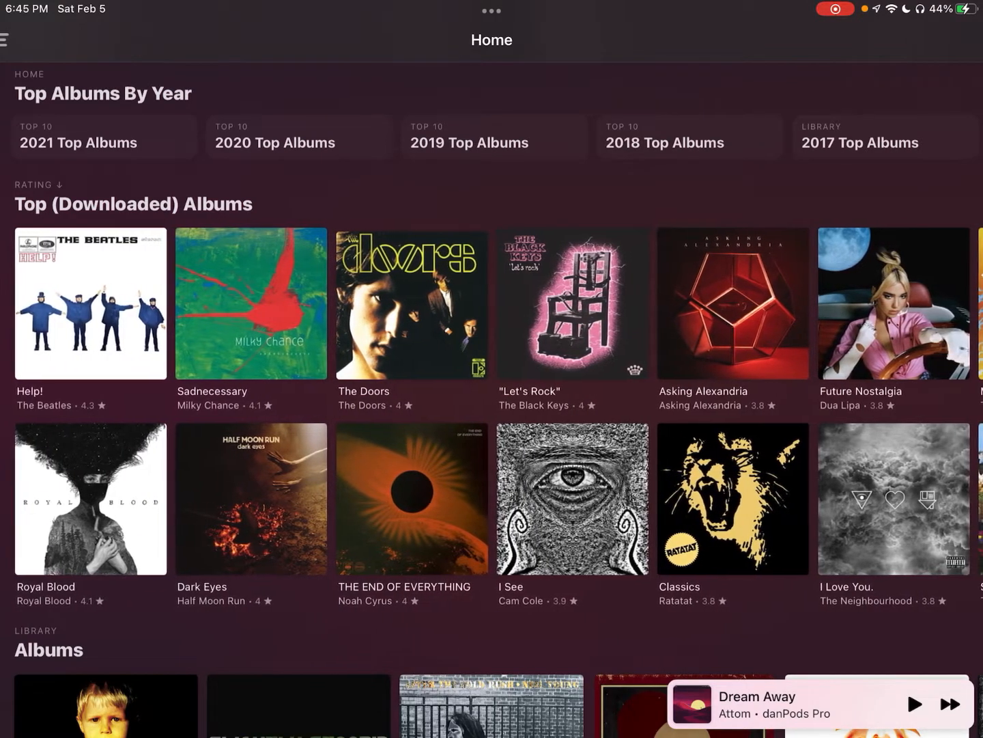
{"action": "scroll", "scroll_direction": "down", "scroll_amount": 3}
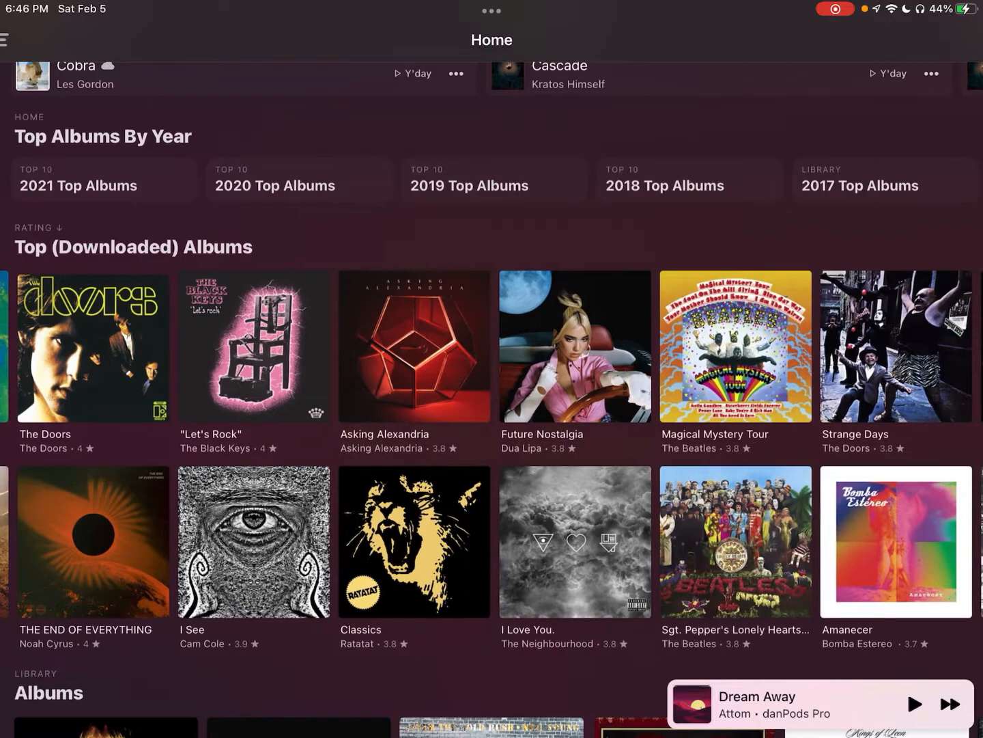
{"action": "left_click", "coordinate": [253, 542]}
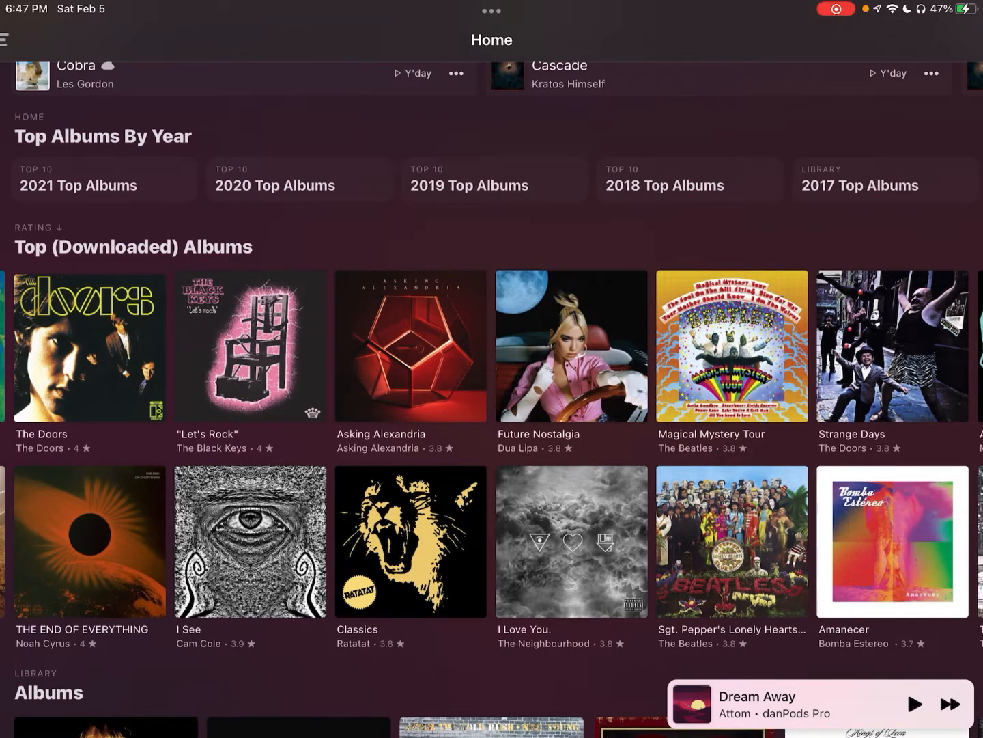
{"action": "scroll", "scroll_direction": "down", "scroll_amount": 3}
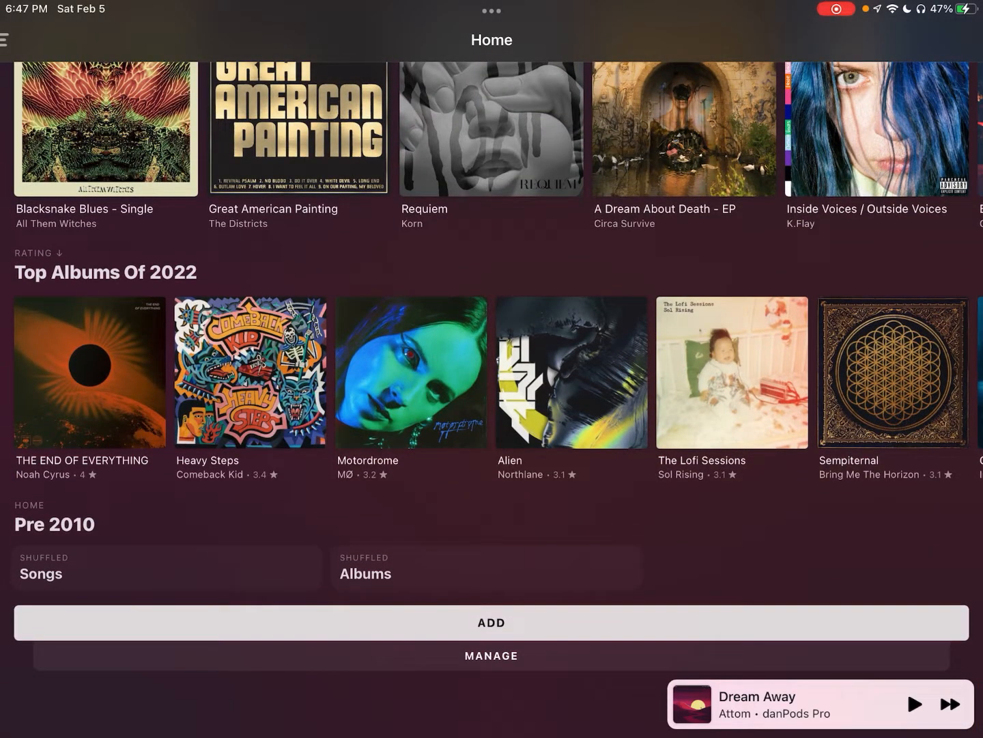
Add a Library Songs section to the bottom of Home, below Pre 2010.
{"action": "left_click", "coordinate": [491, 623]}
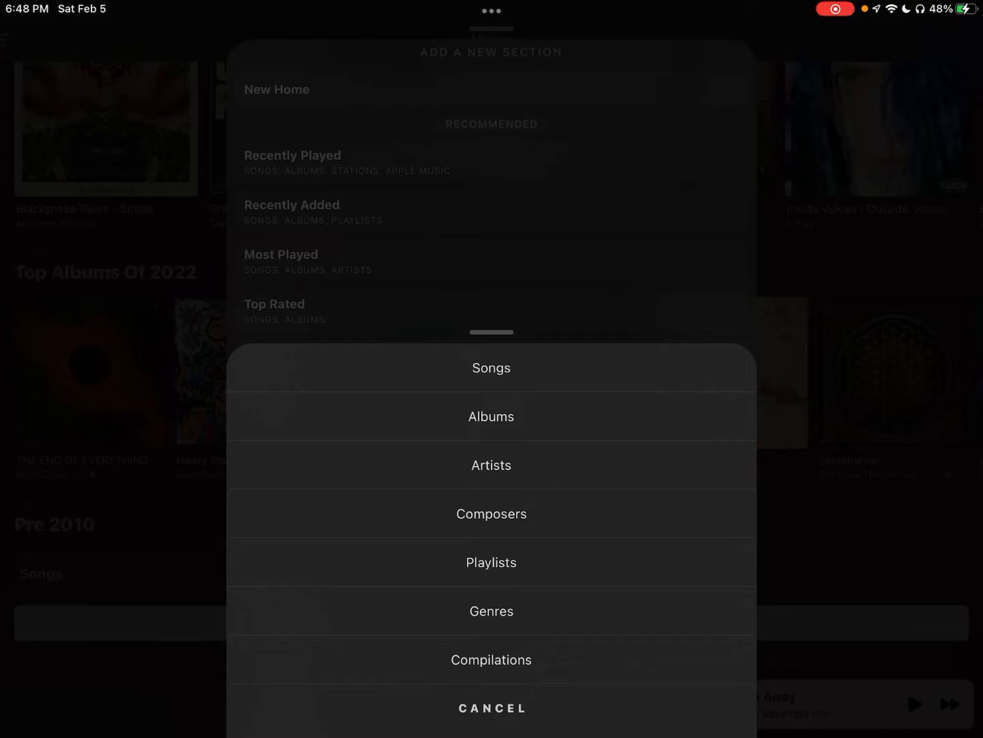
{"action": "left_click", "coordinate": [492, 708]}
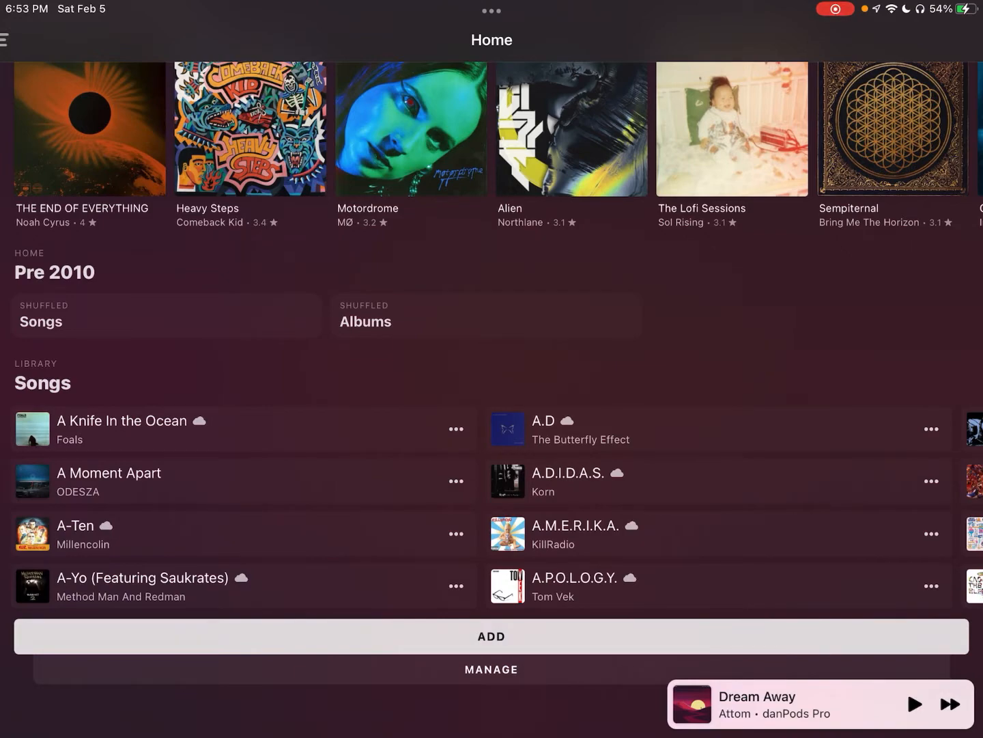
Add a nested New Home section holding Library Songs and Albums.
{"action": "left_click", "coordinate": [492, 636]}
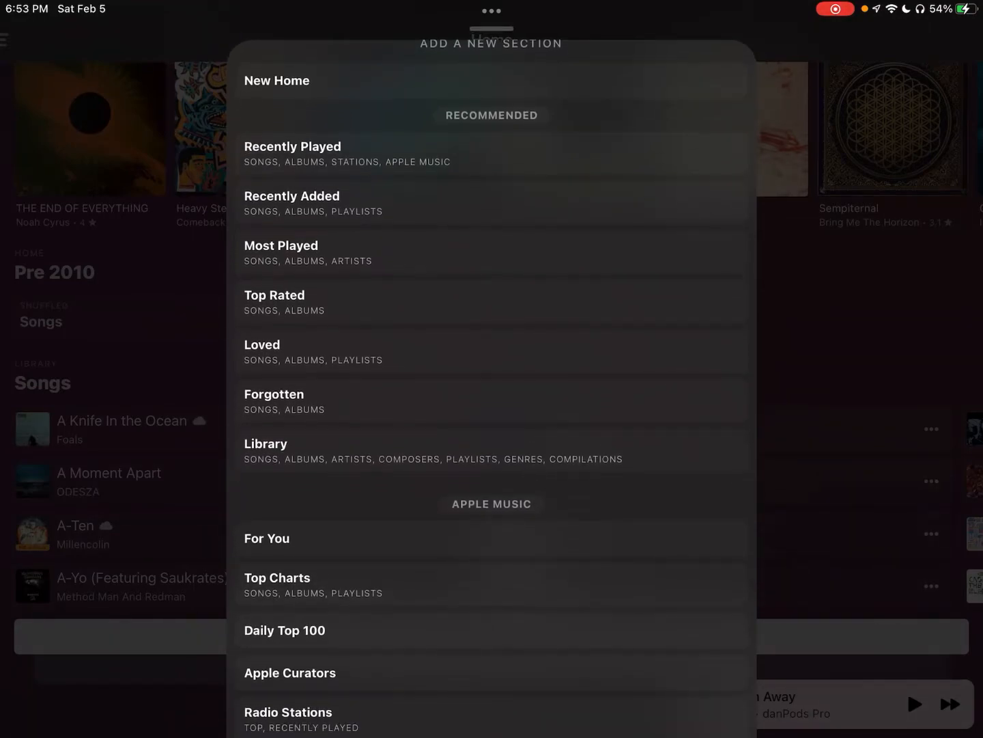
{"action": "left_click", "coordinate": [276, 79]}
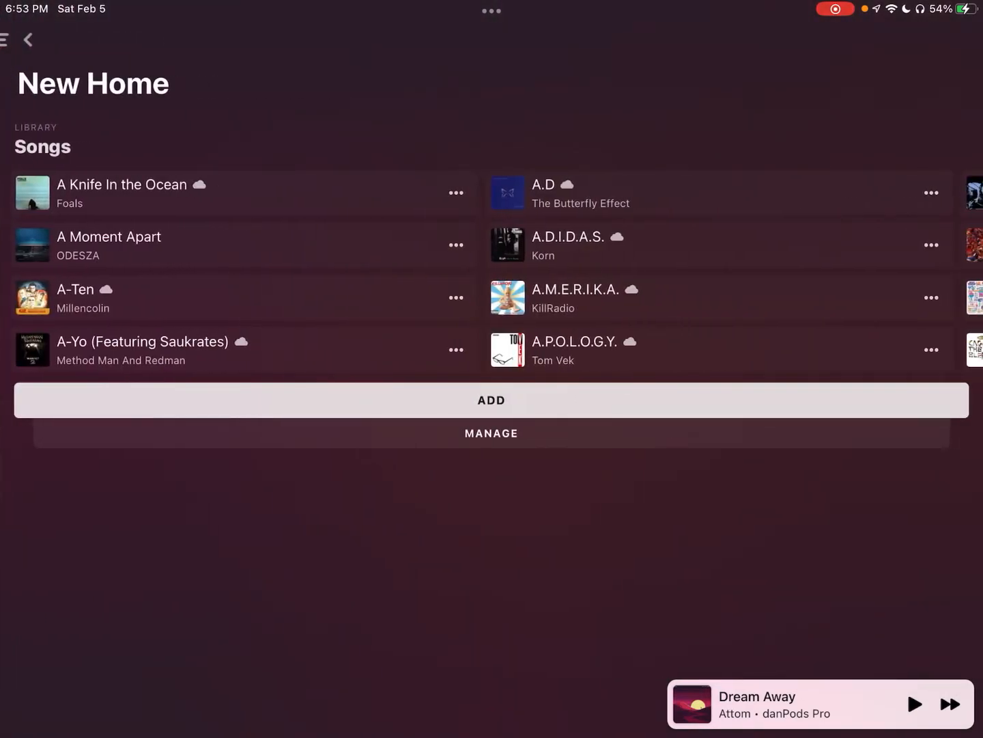
{"action": "left_click", "coordinate": [490, 399]}
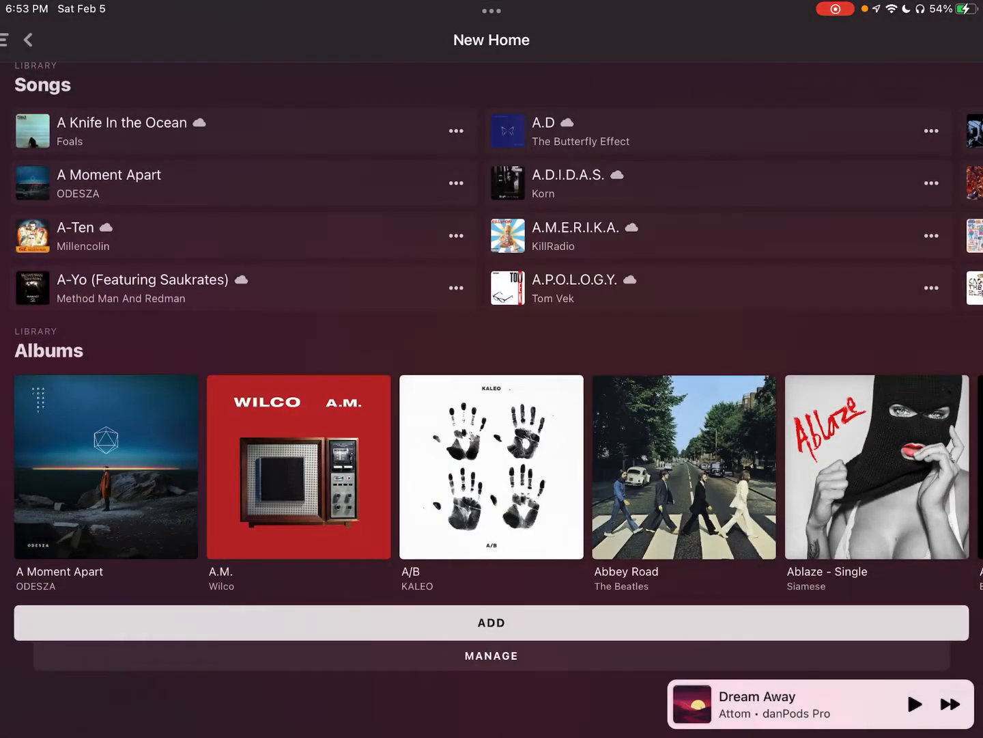
{"action": "scroll", "scroll_direction": "down", "scroll_amount": 3}
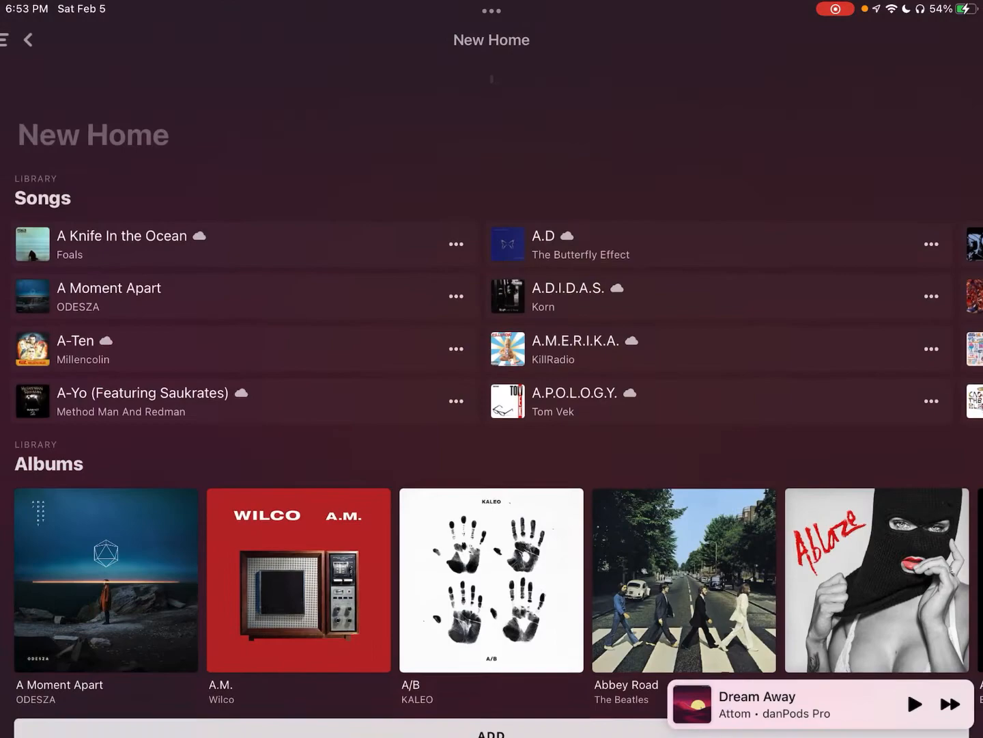
{"action": "scroll", "scroll_direction": "down", "scroll_amount": 3}
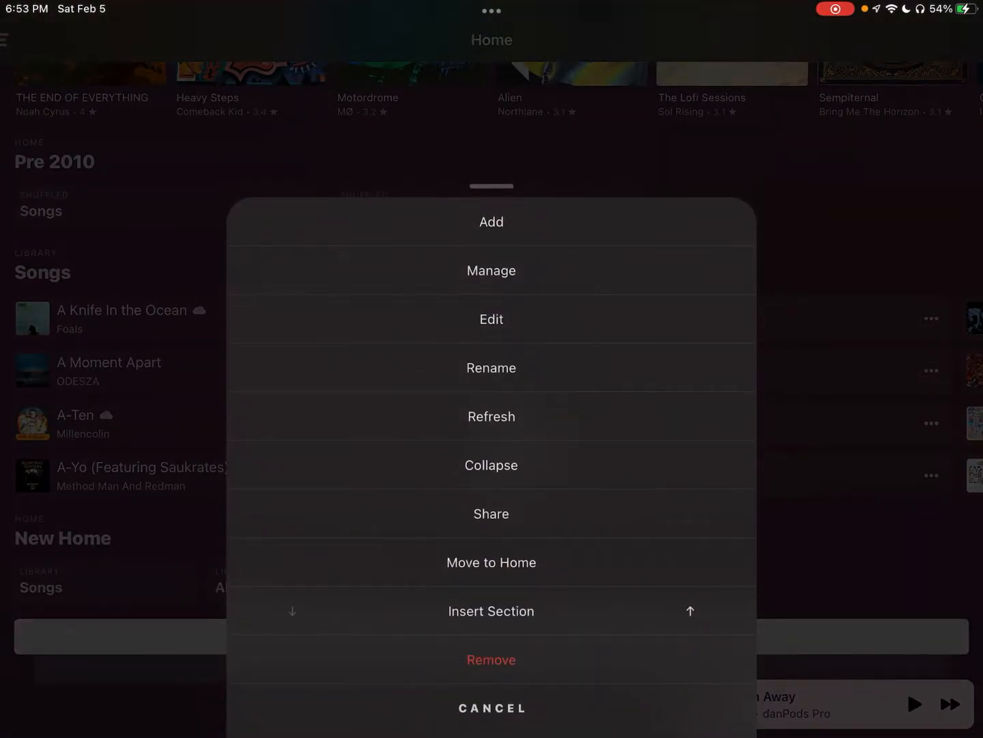
Rename the New Home section to 'Test'.
{"action": "left_click", "coordinate": [490, 367]}
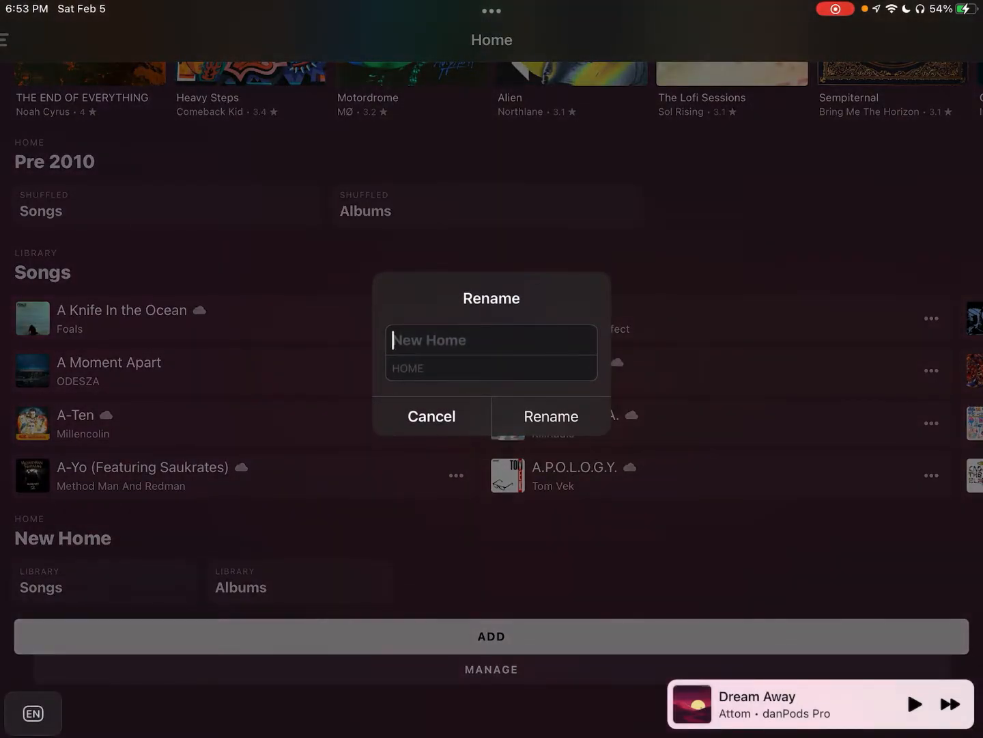
{"action": "type", "text": "Test"}
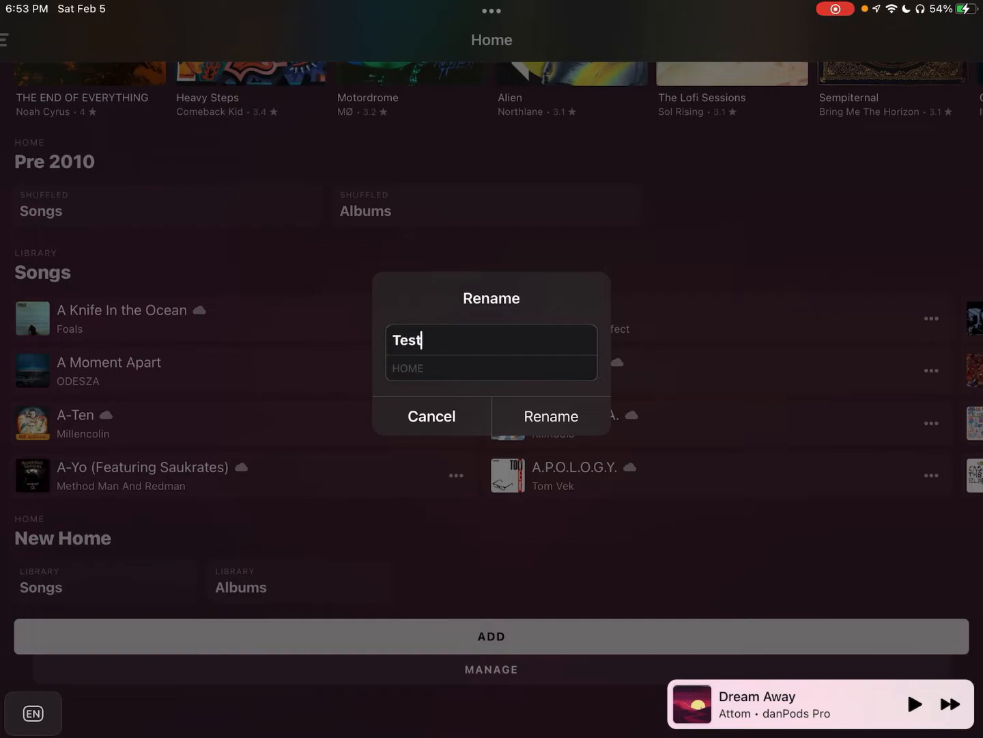
{"action": "left_click", "coordinate": [550, 415]}
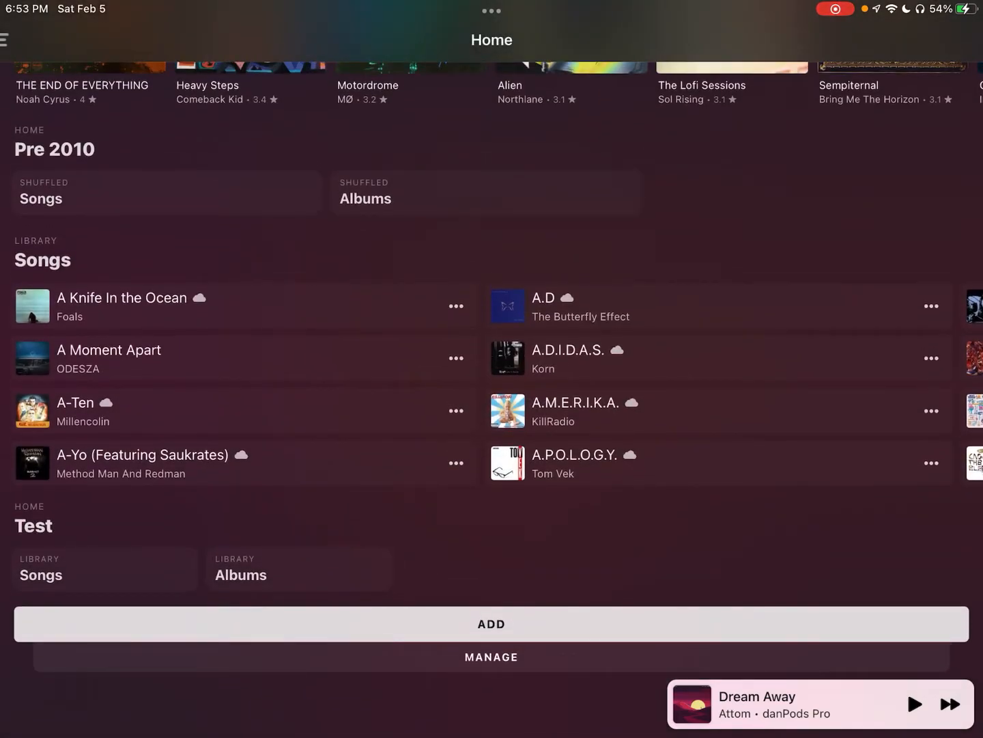
{"action": "scroll", "scroll_direction": "down", "scroll_amount": 3}
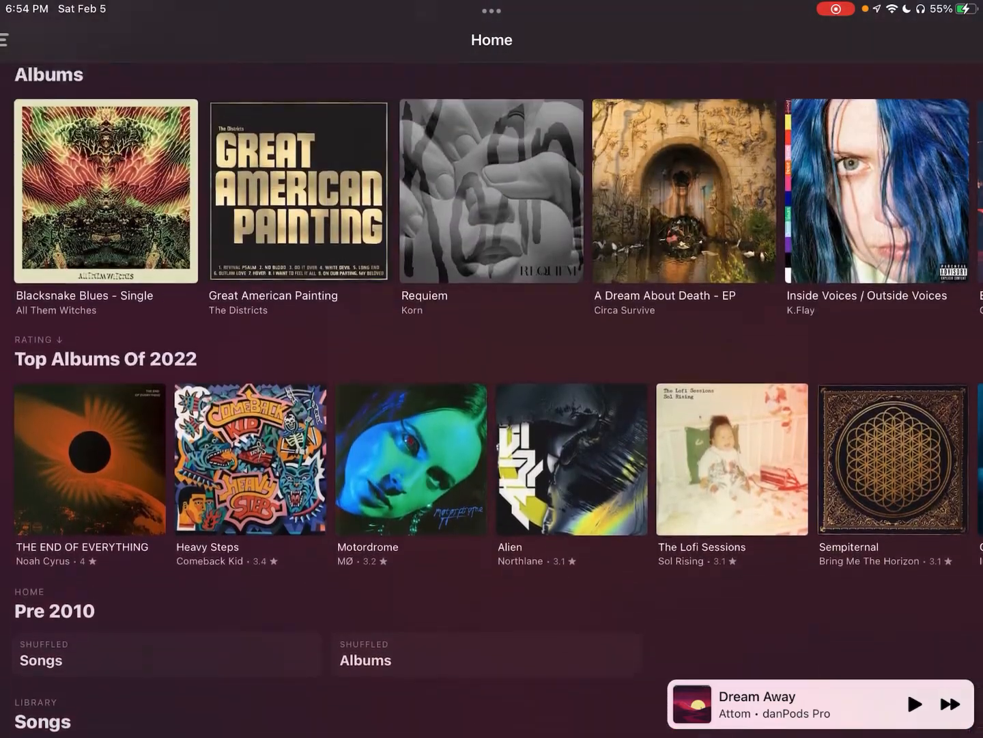
Return from Radio Mix to Home and show the full Song Mixes page with Radio Mix, Octane and BPM tracks.
{"action": "scroll", "scroll_direction": "down", "scroll_amount": 3}
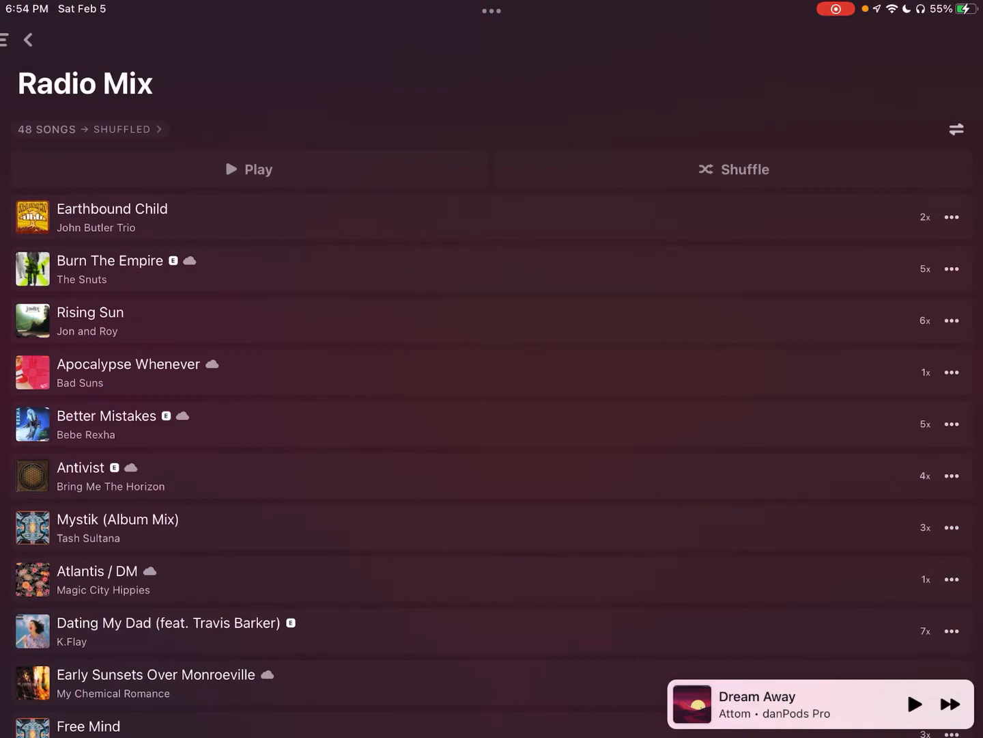
{"action": "left_click", "coordinate": [28, 39]}
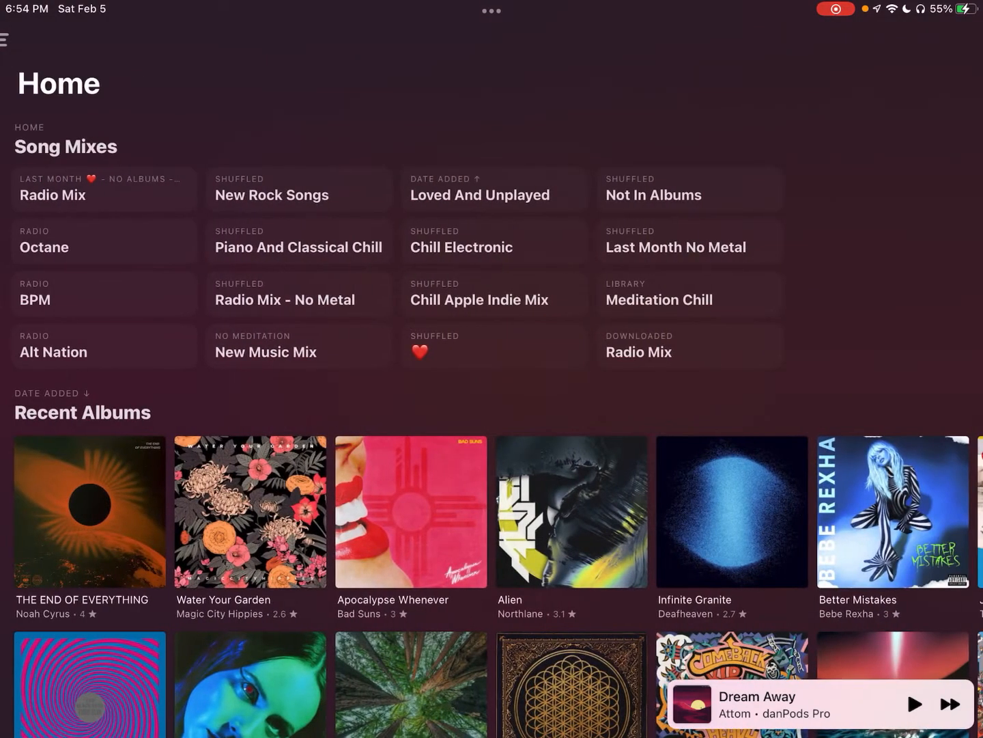
{"action": "left_click", "coordinate": [65, 147]}
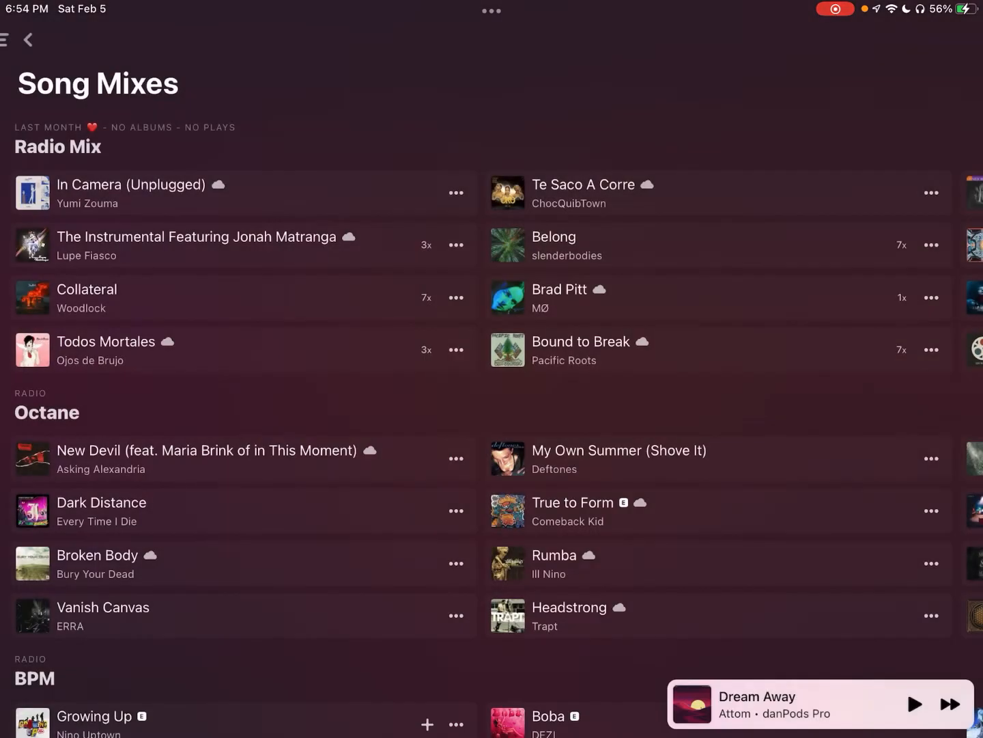
{"action": "scroll", "scroll_direction": "down", "scroll_amount": 3}
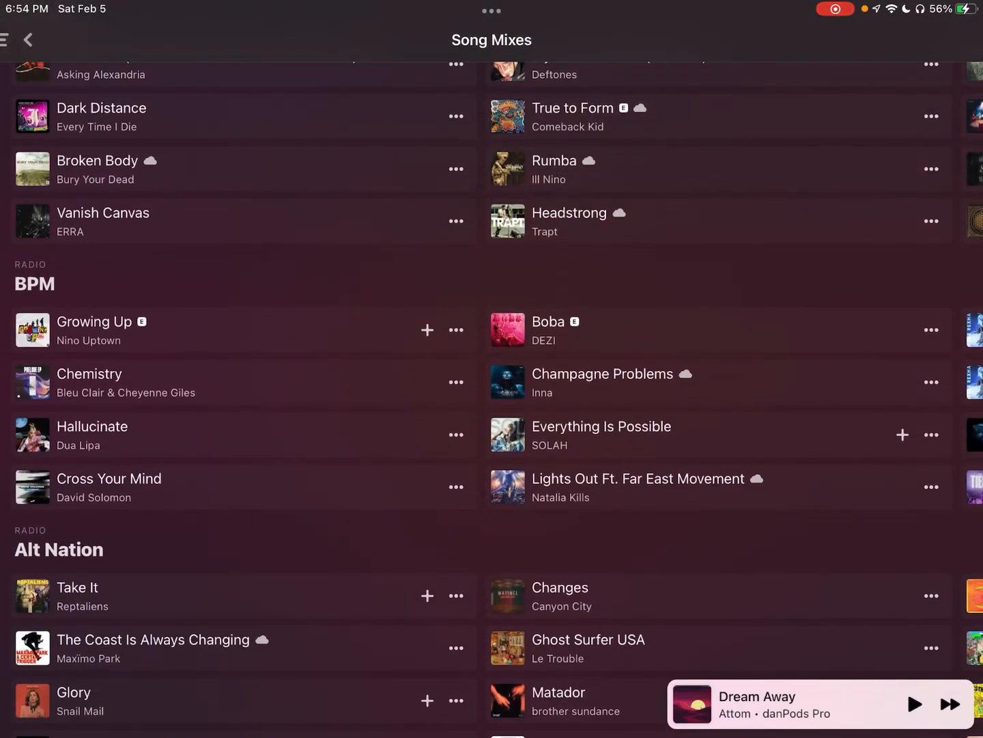
{"action": "left_click", "coordinate": [58, 549]}
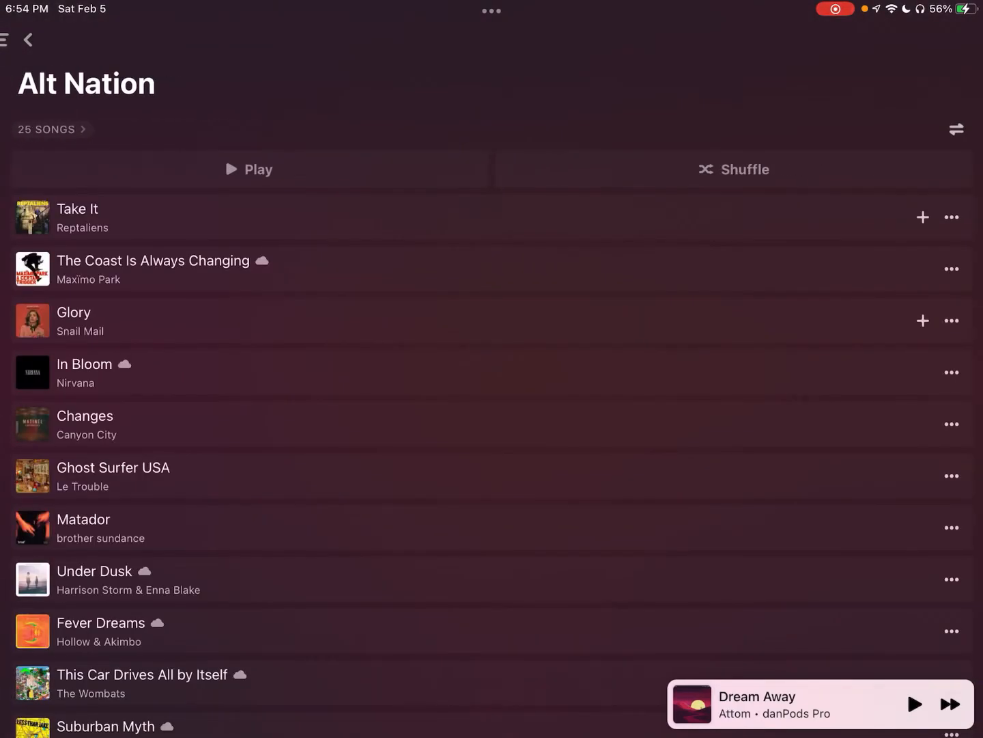
{"action": "left_click", "coordinate": [956, 129]}
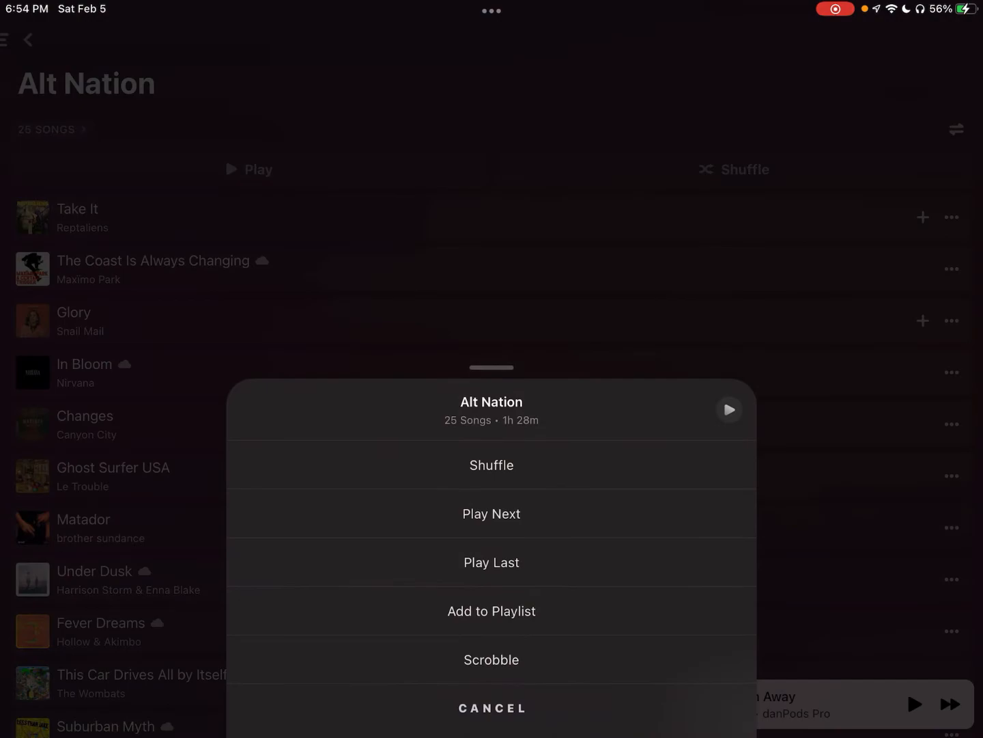
{"action": "left_click", "coordinate": [492, 708]}
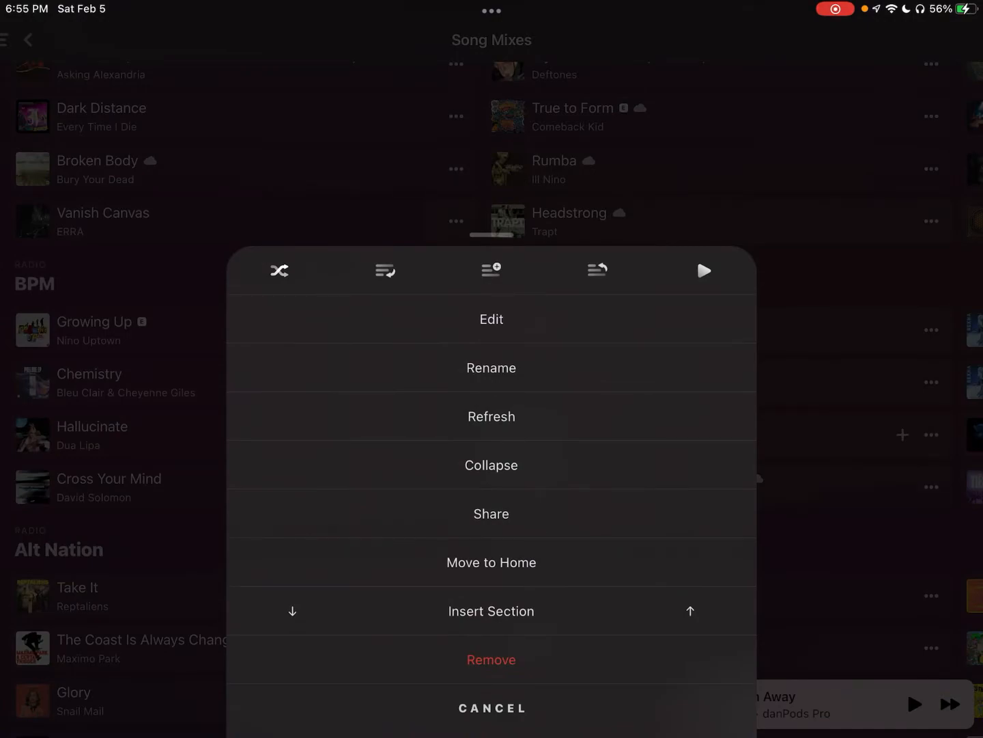
{"action": "left_click", "coordinate": [491, 708]}
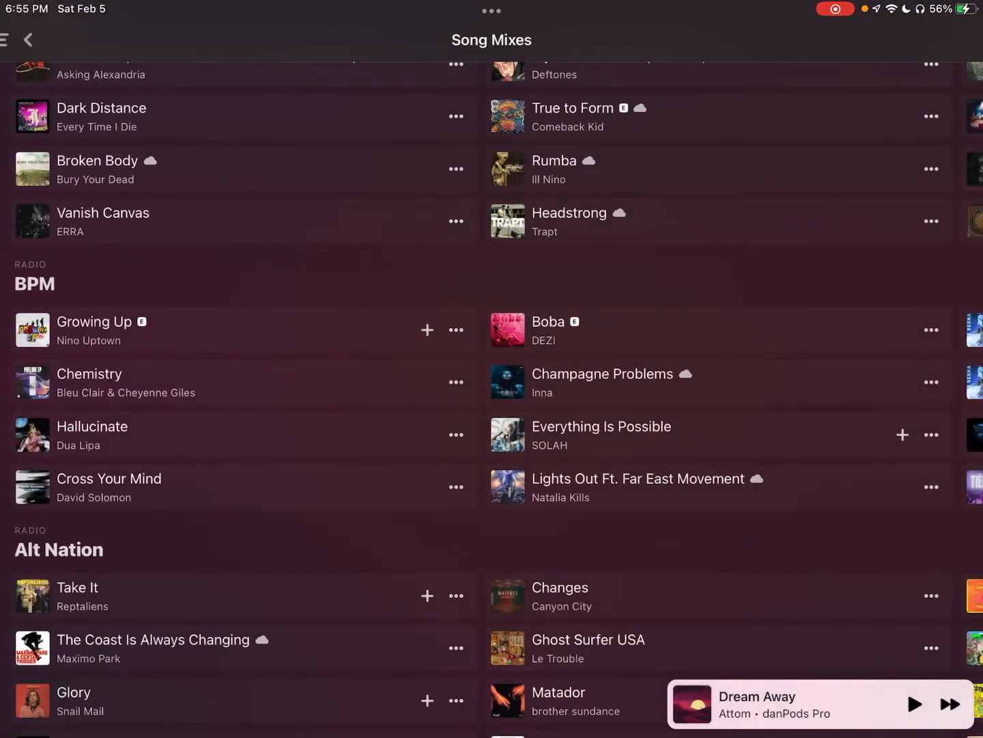
{"action": "scroll", "scroll_direction": "down", "scroll_amount": 3}
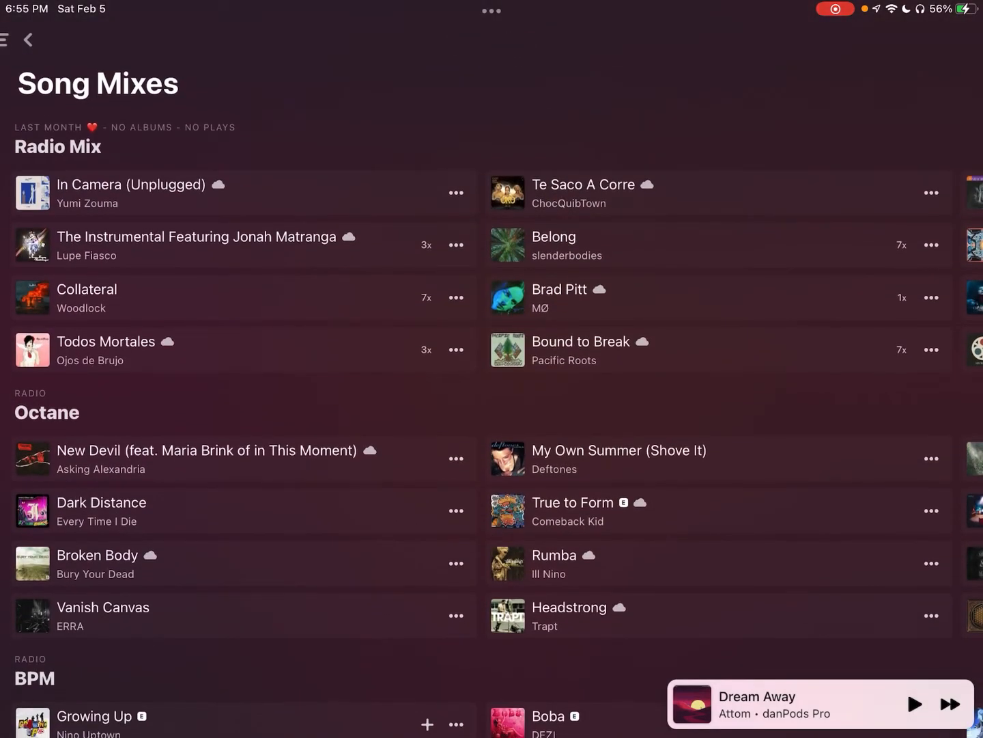